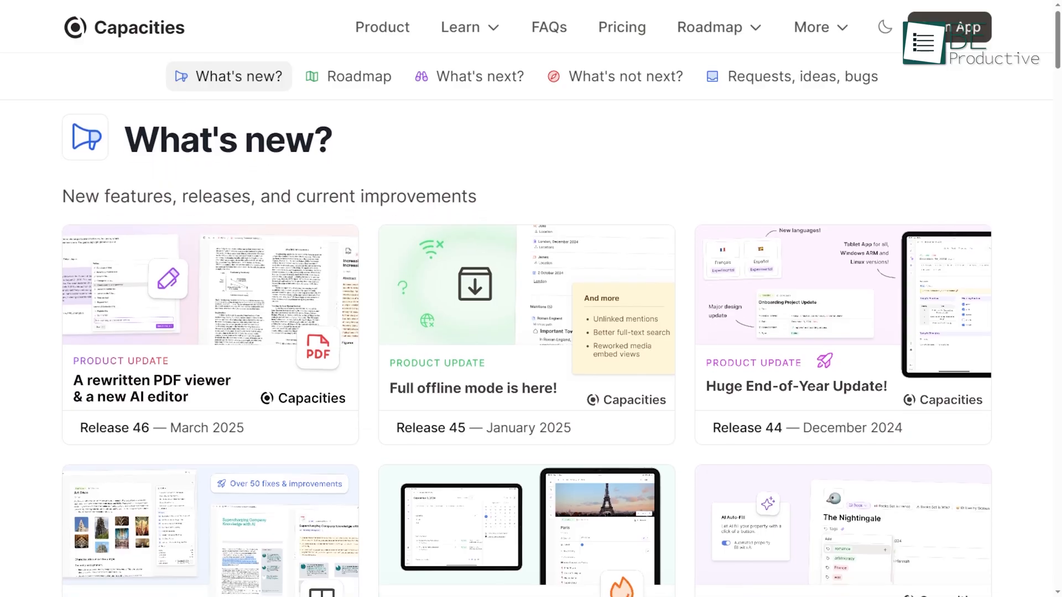
Scroll through the What's new page before switching to the Meetings collection in the app.
scroll(down, 3)
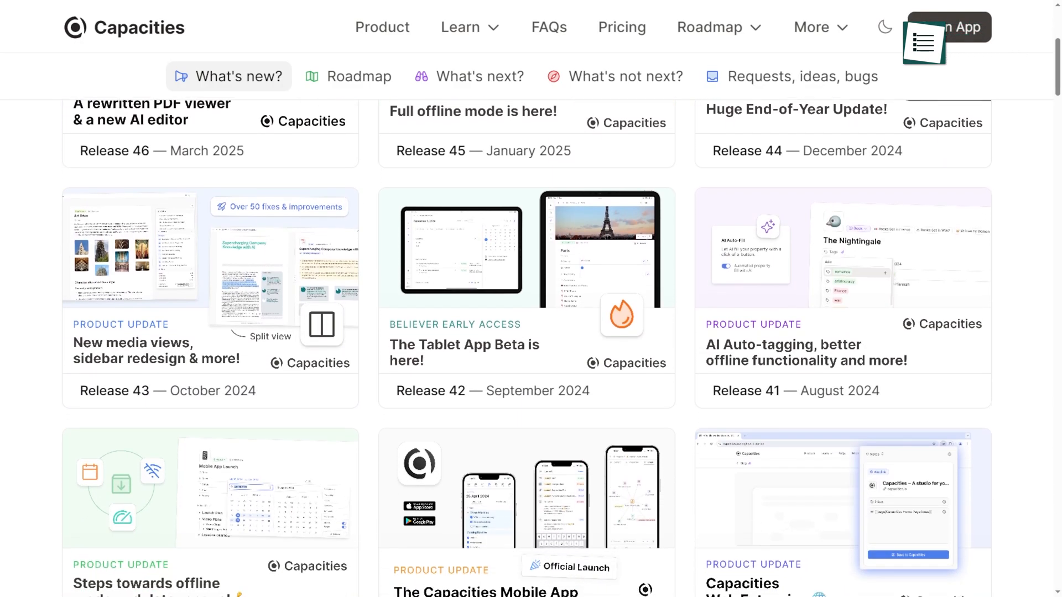
scroll(down, 3)
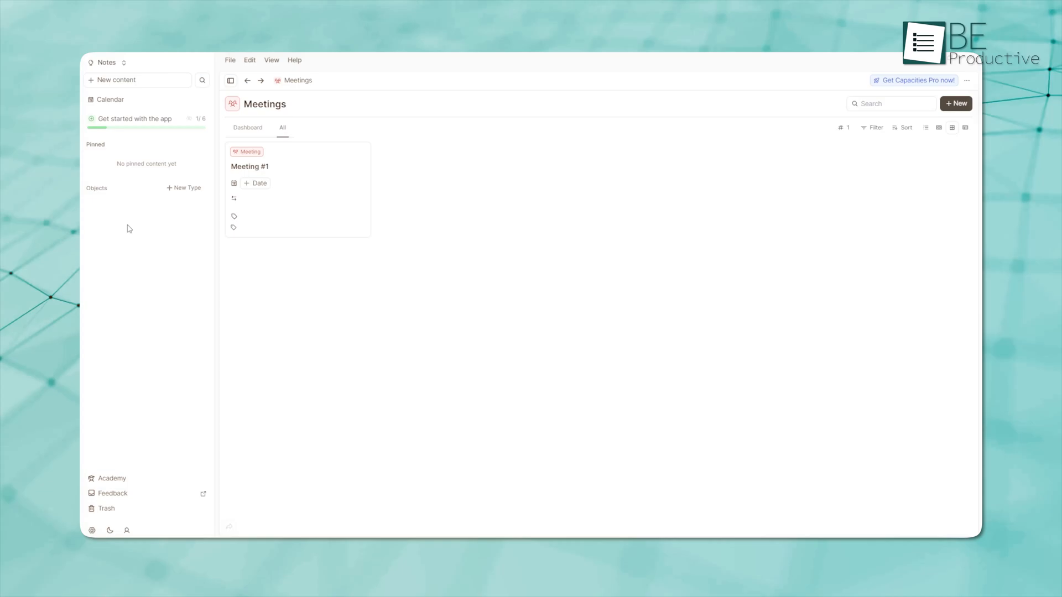
Expand the Objects list to reveal Ideas, People, Books, Organizations and Meetings.
click(97, 189)
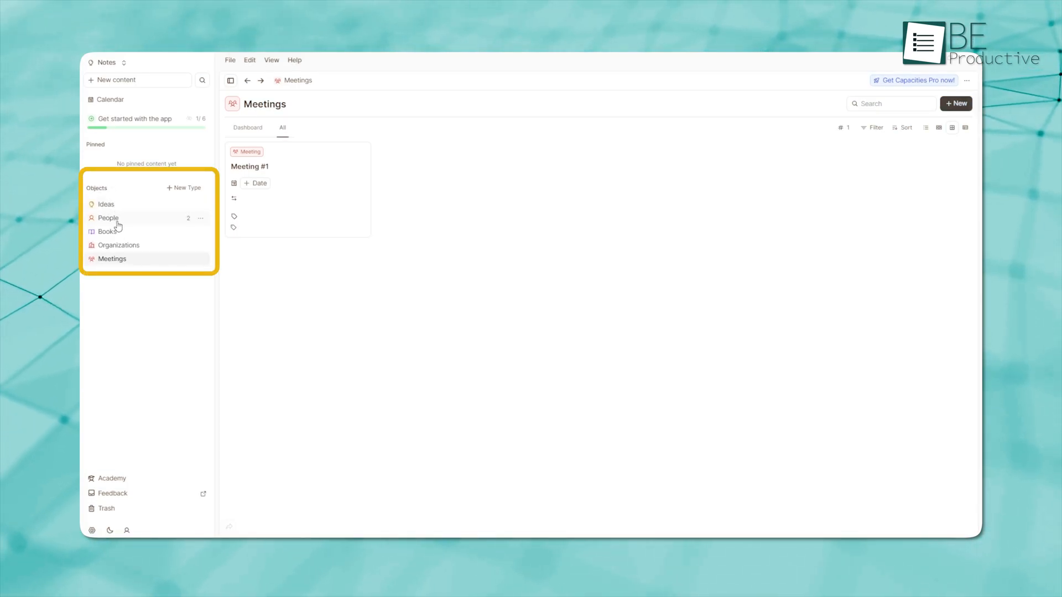
mouse_move(139, 229)
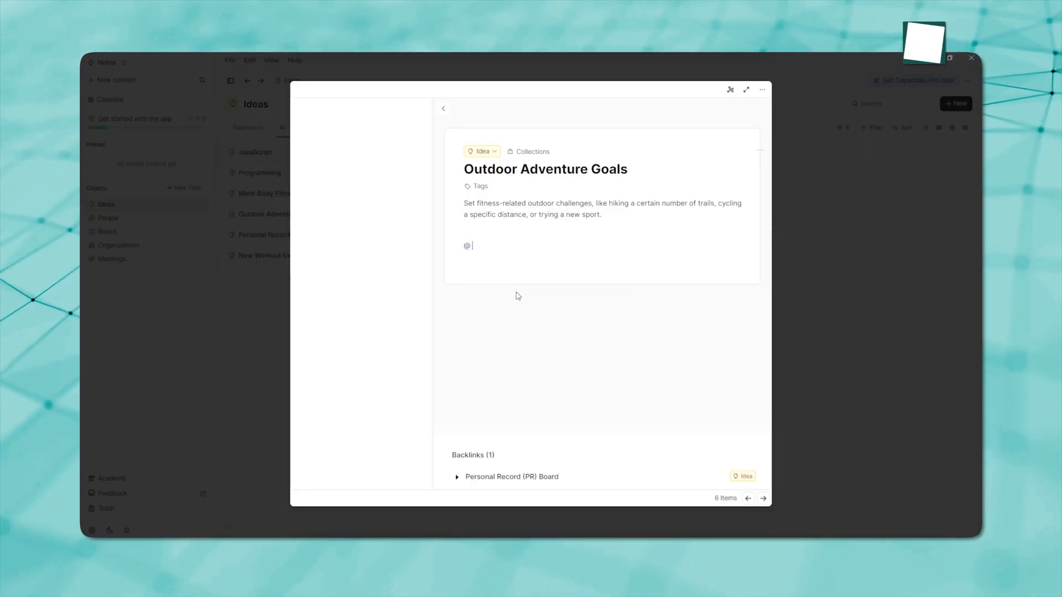
Abort a [[ link, then start an @ link filtered to ideas in the Programming idea.
text([[)
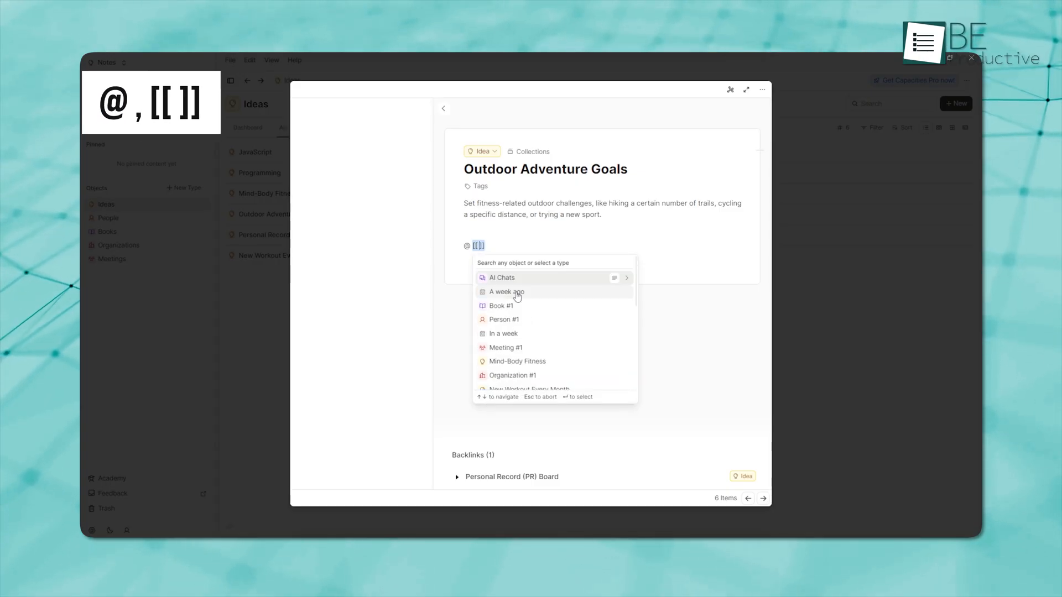
key(Escape)
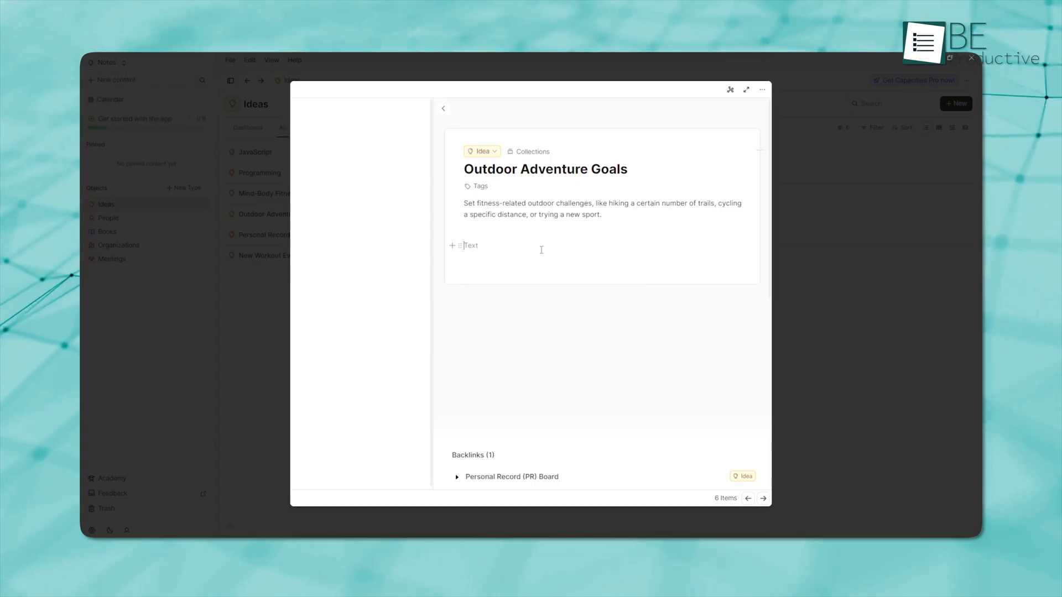
text(@)
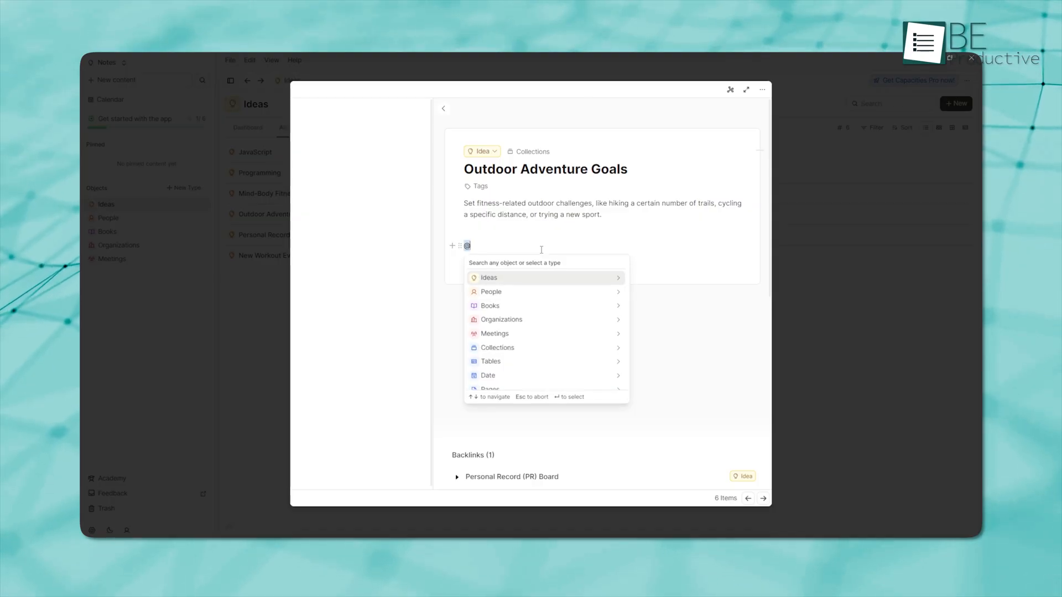
text(idea/)
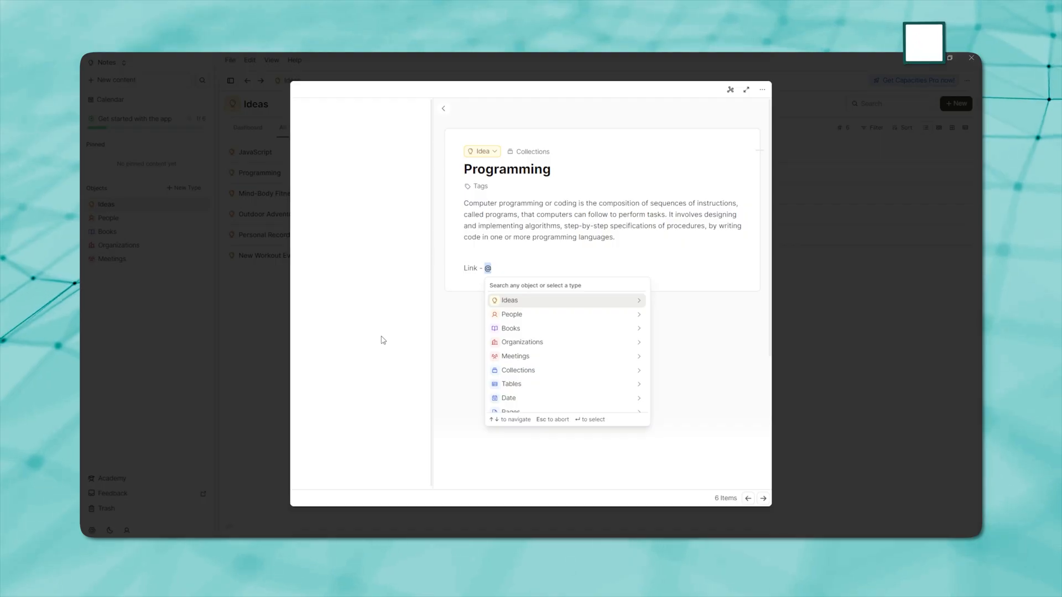
Link Programming to the JavaScript idea, then return to the Ideas list.
text(JavaScript)
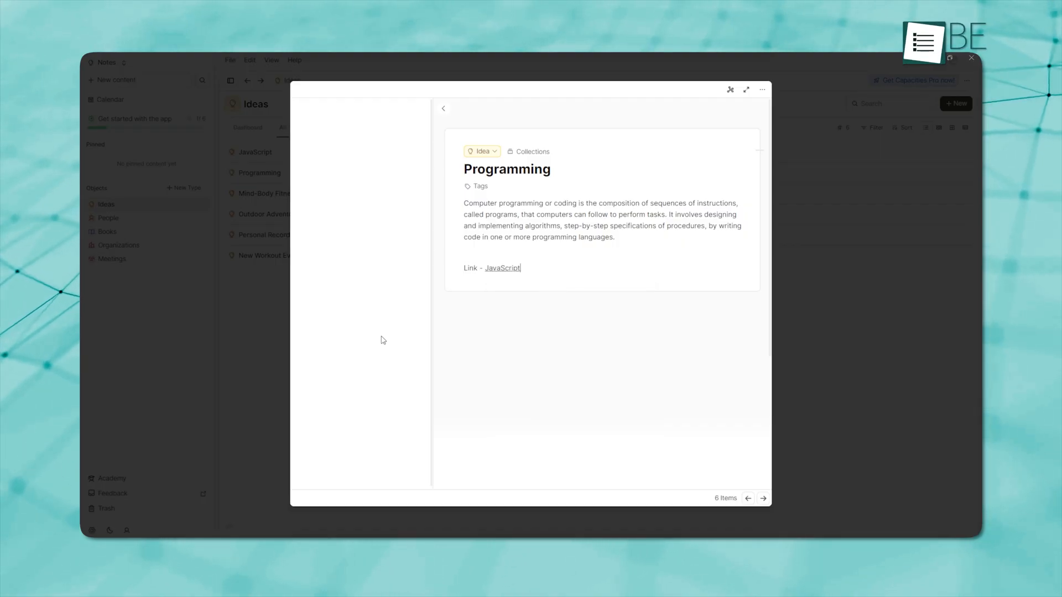
scroll(down, 3)
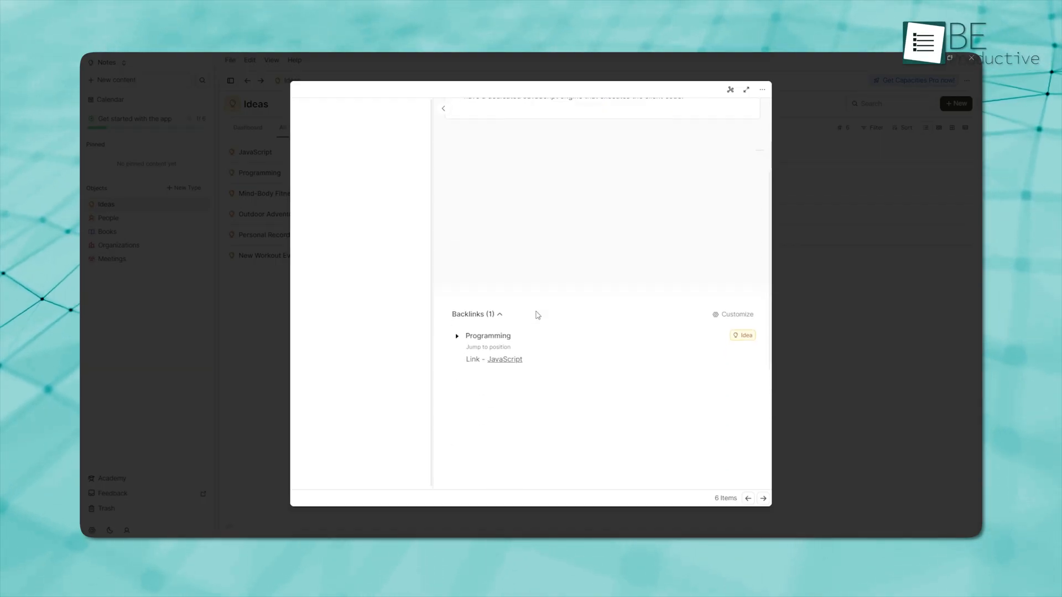
click(456, 336)
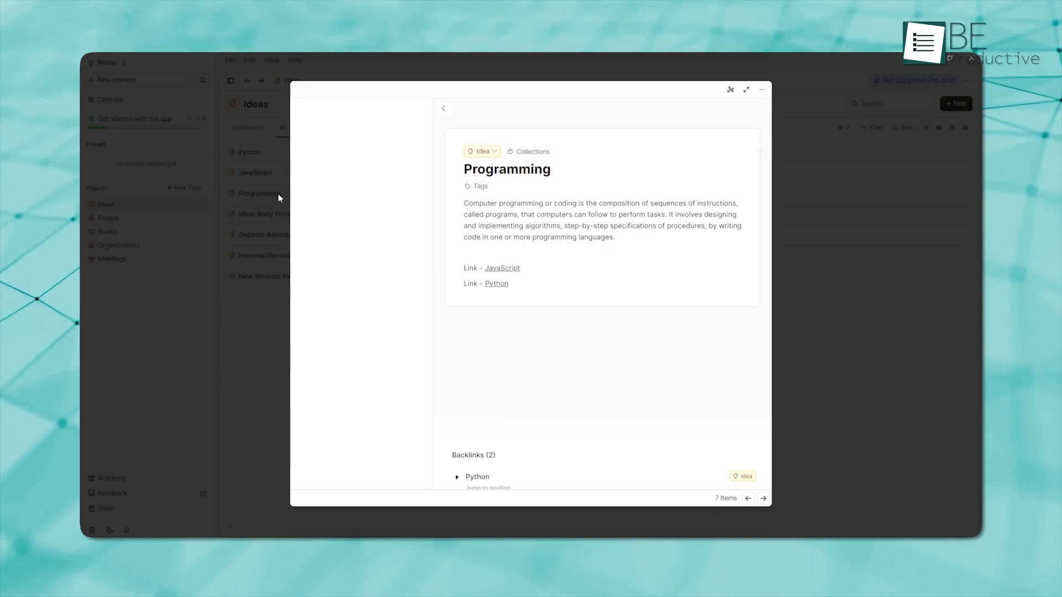
mouse_move(593, 360)
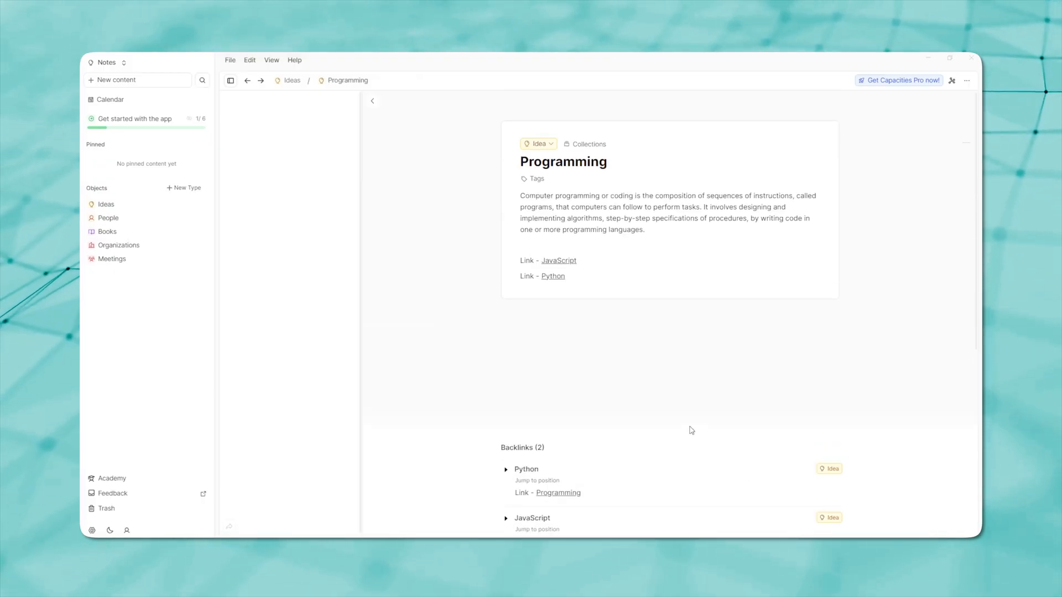
click(106, 204)
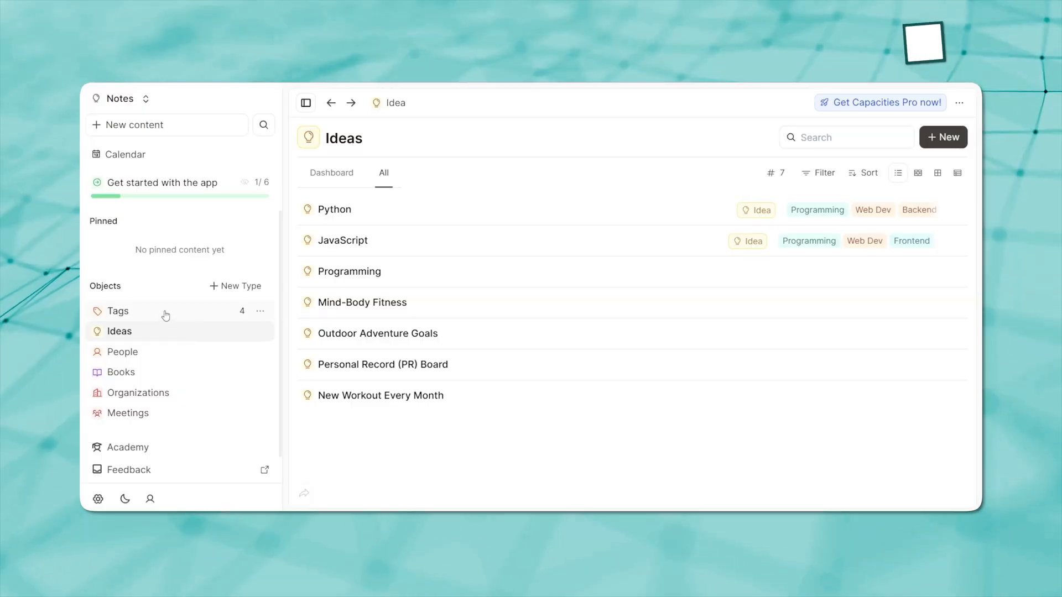
Review the ideas tagged Backend, Revisit and Web Dev, then return to the full tags table.
click(118, 311)
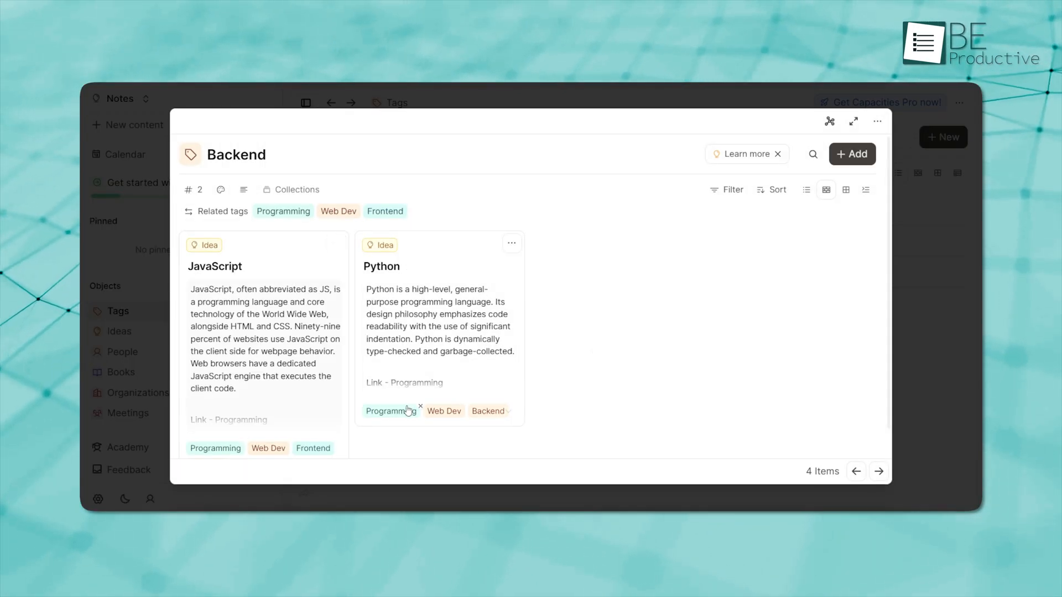
click(391, 410)
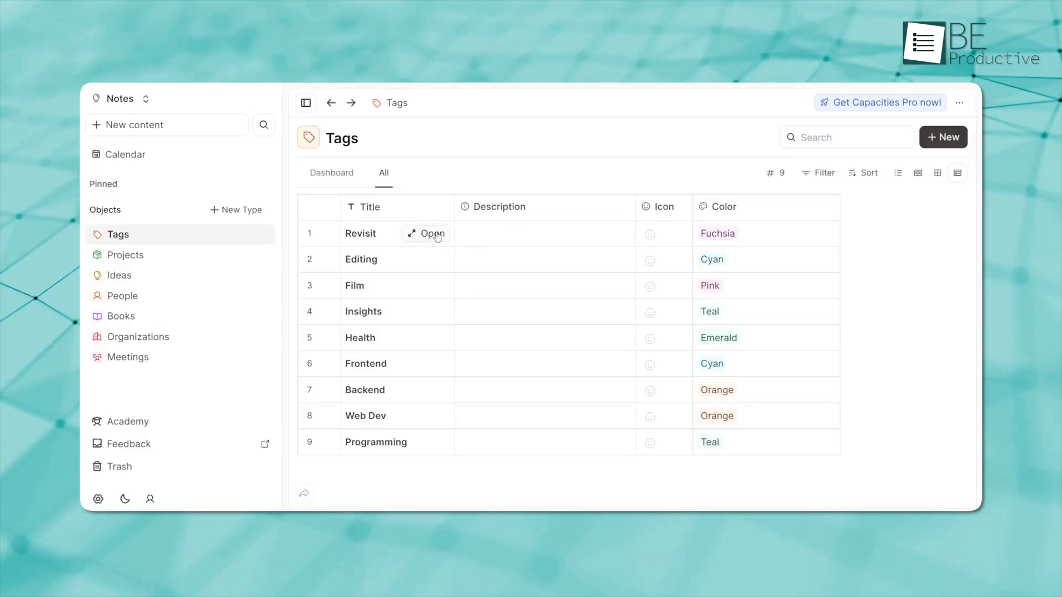
click(430, 233)
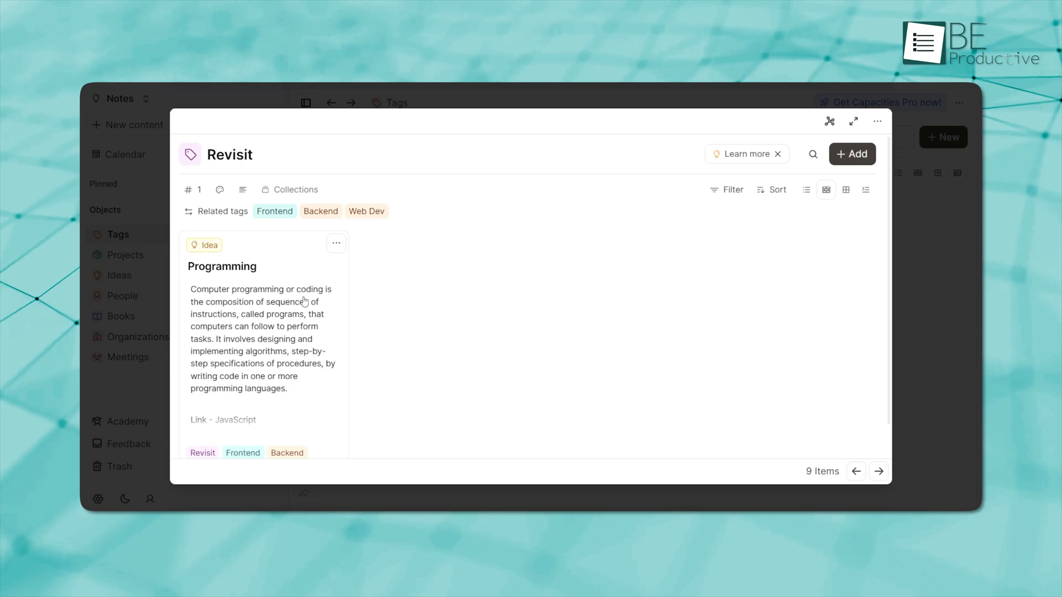
click(221, 266)
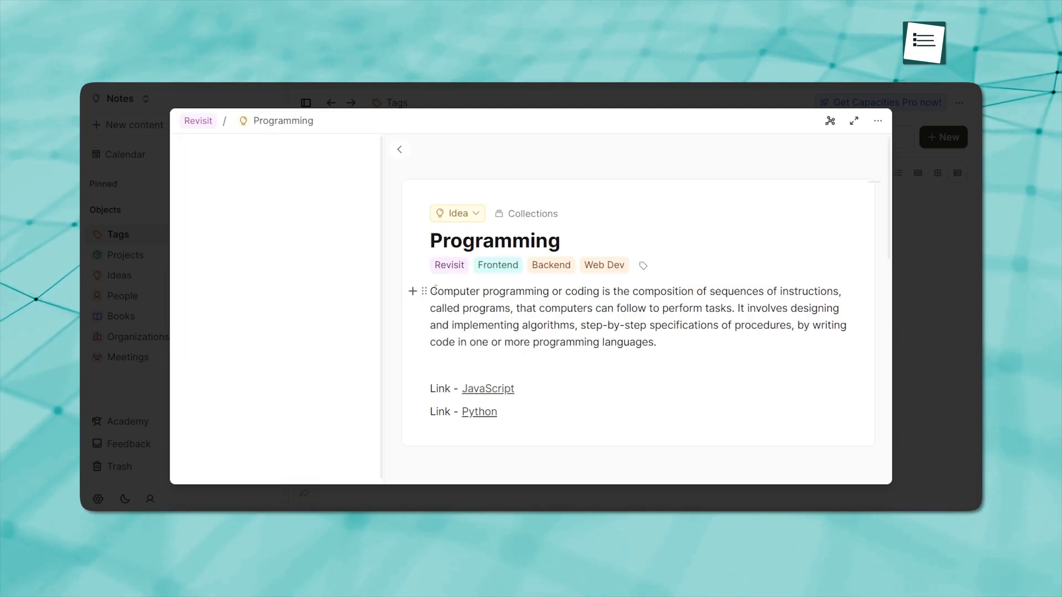
mouse_move(629, 319)
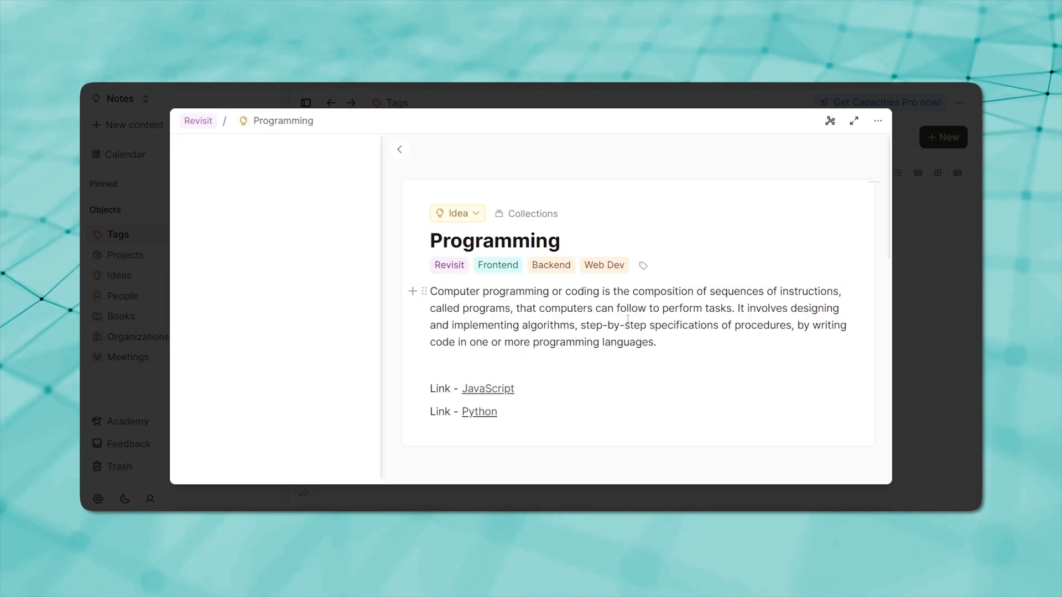
click(604, 264)
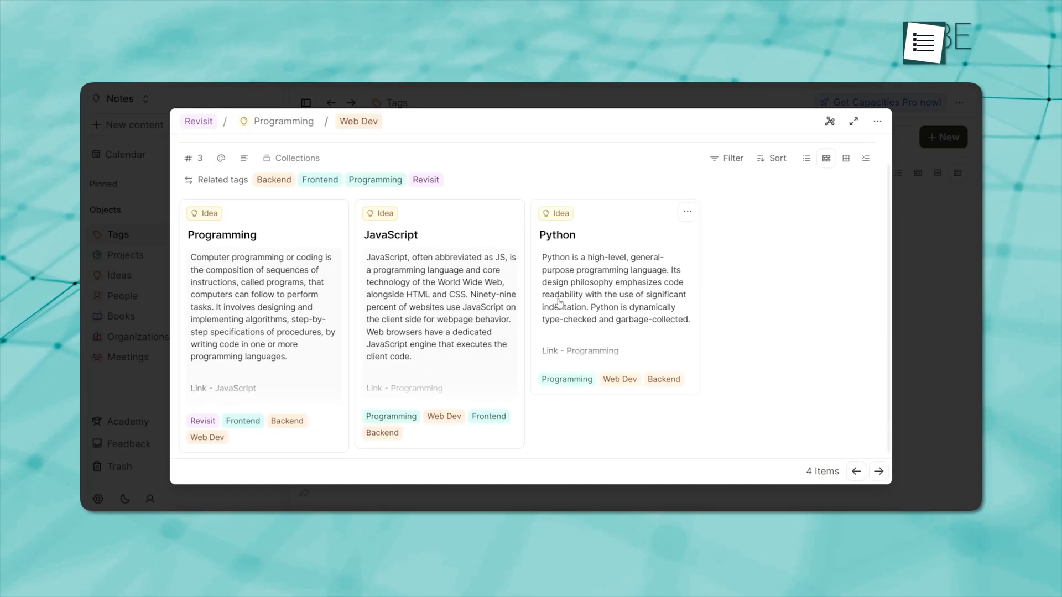
mouse_move(716, 314)
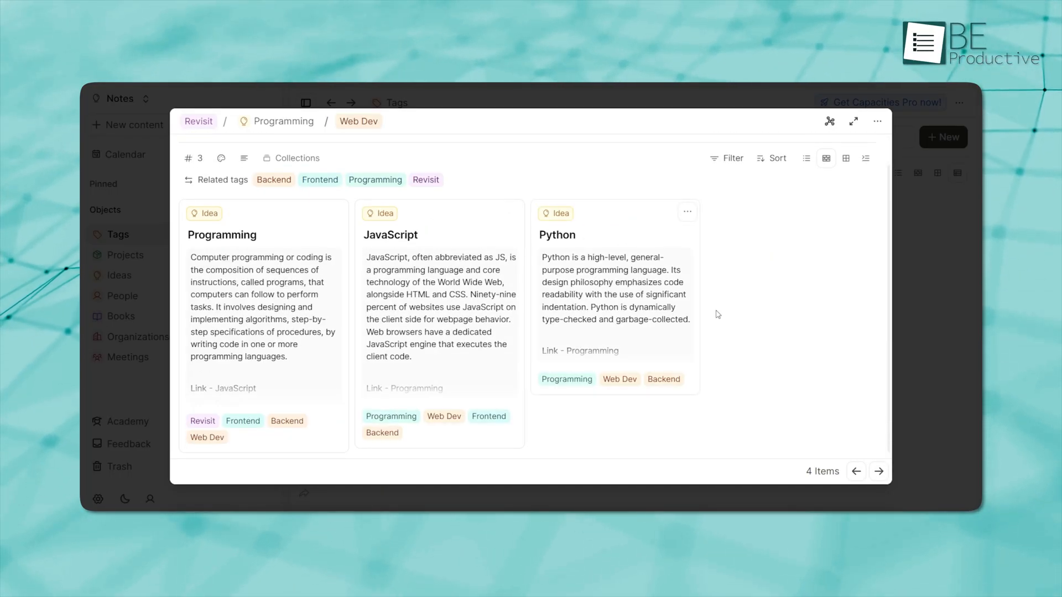
mouse_move(593, 306)
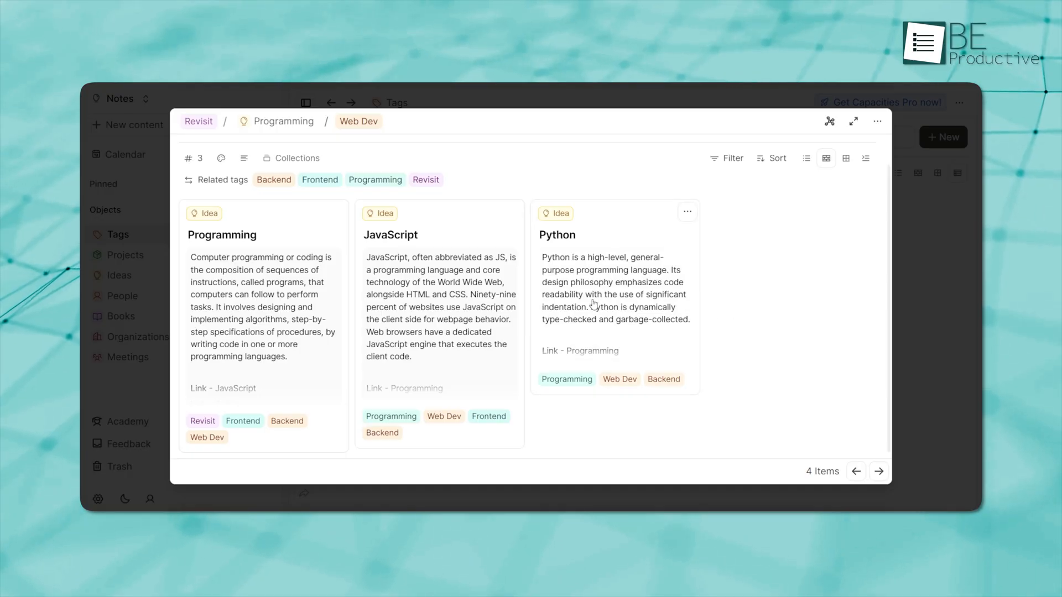
click(557, 235)
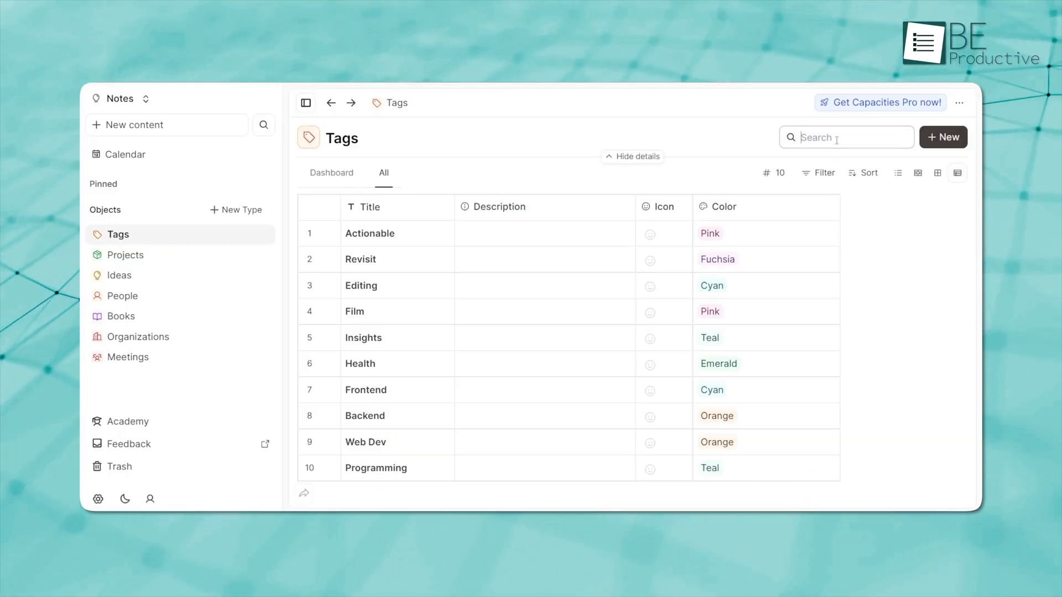
Find and open the Actionable tag to add the four fitness ideas to it.
text(Actionable)
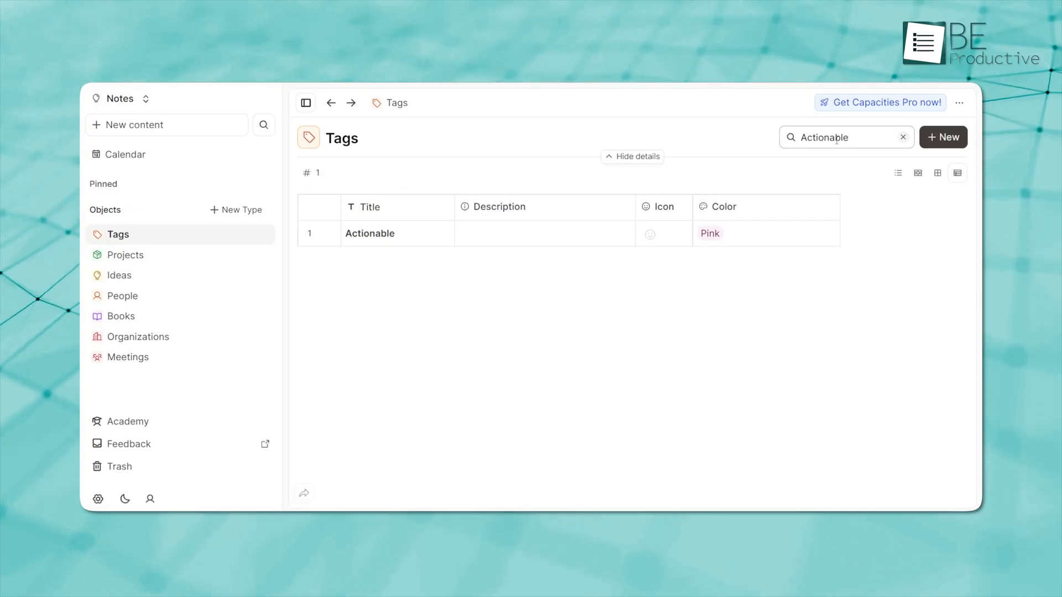
mouse_move(423, 233)
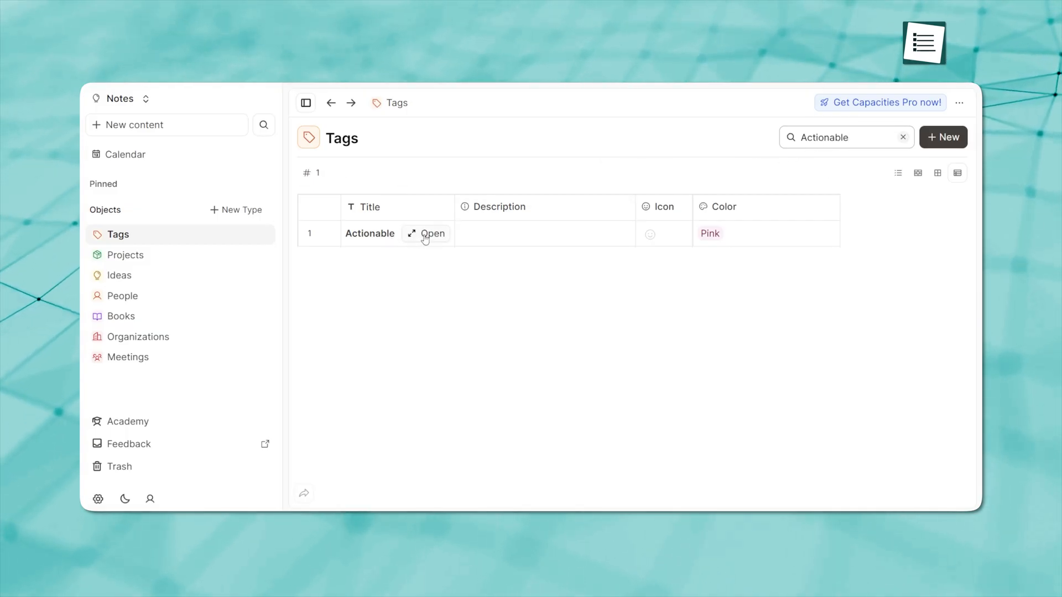
click(432, 234)
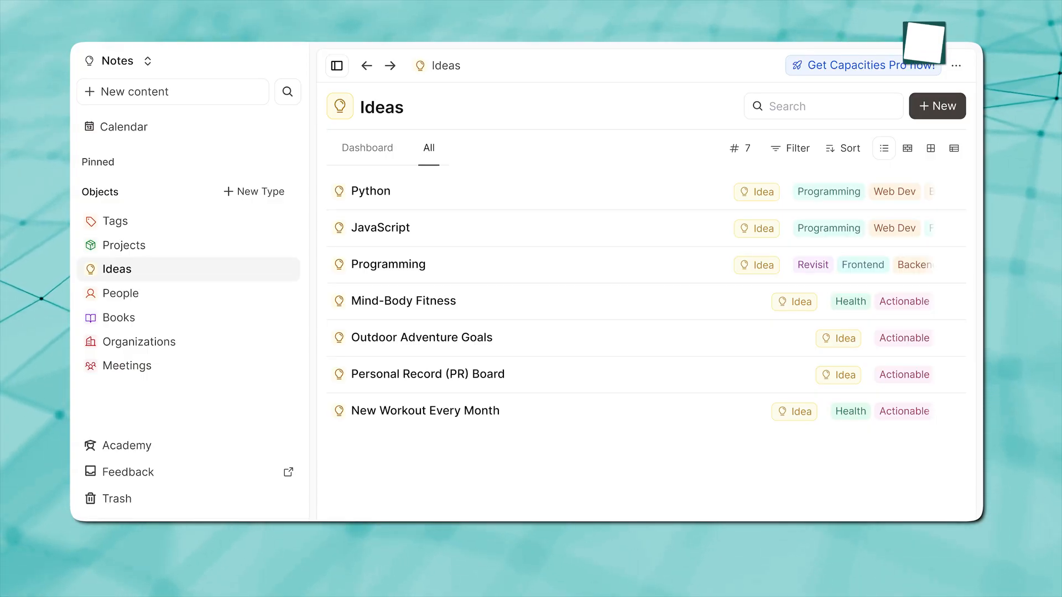
From the Books collection, start adding a new object type.
click(125, 244)
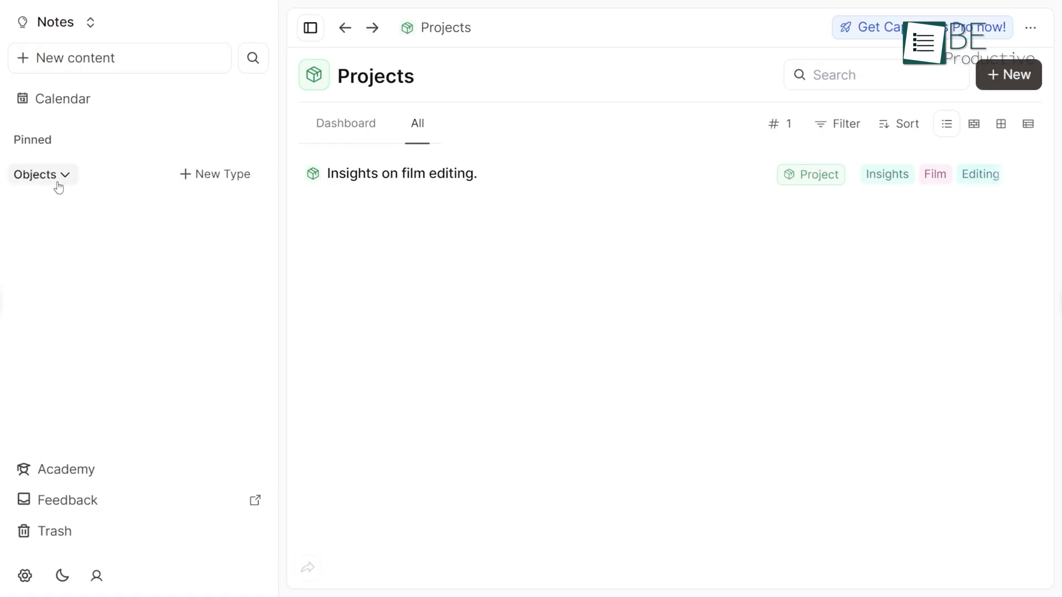
click(35, 173)
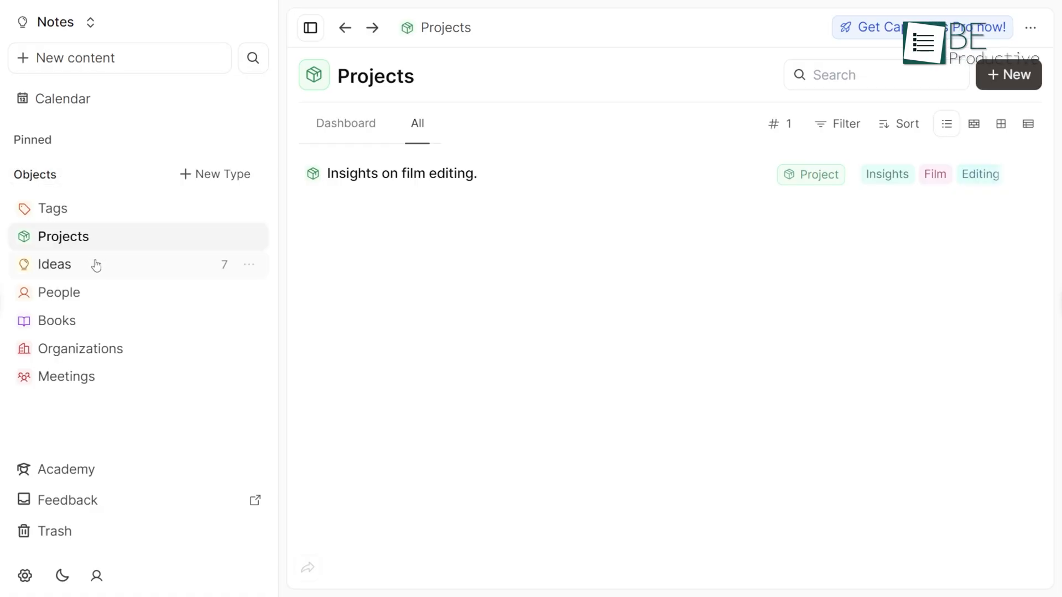
click(57, 321)
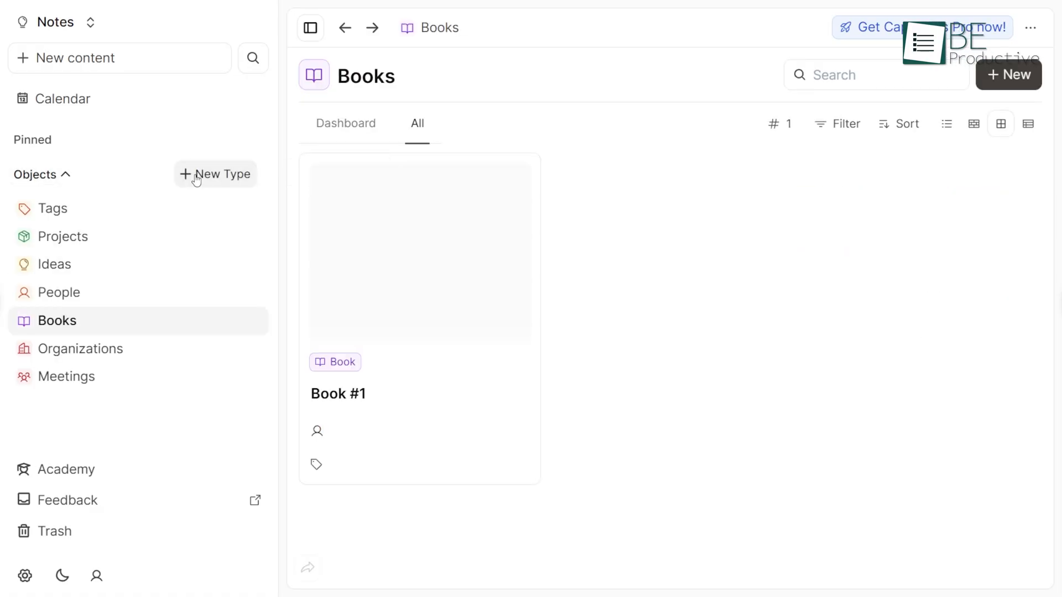
click(216, 173)
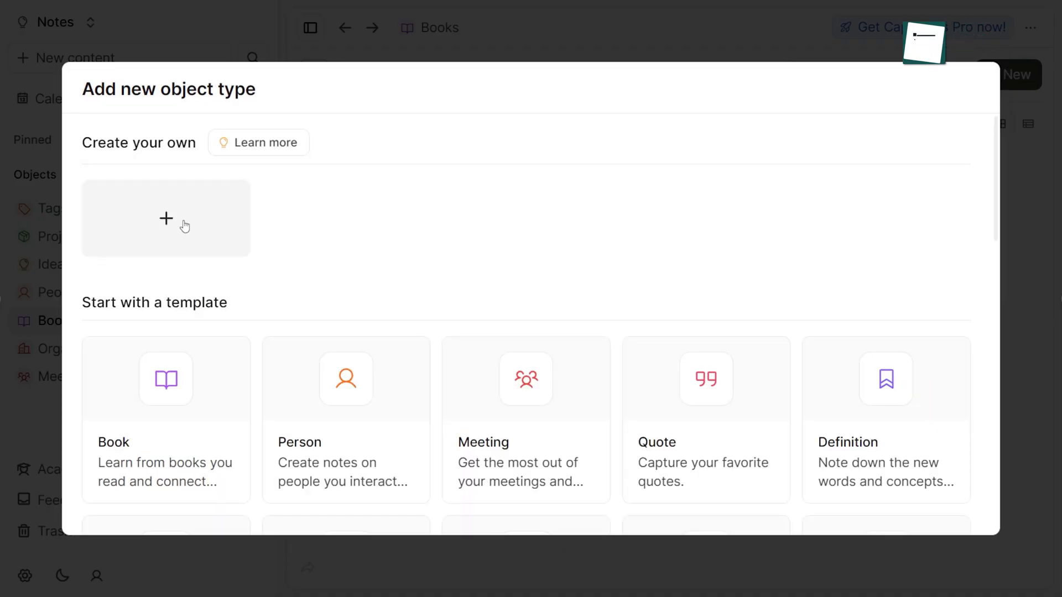
click(166, 218)
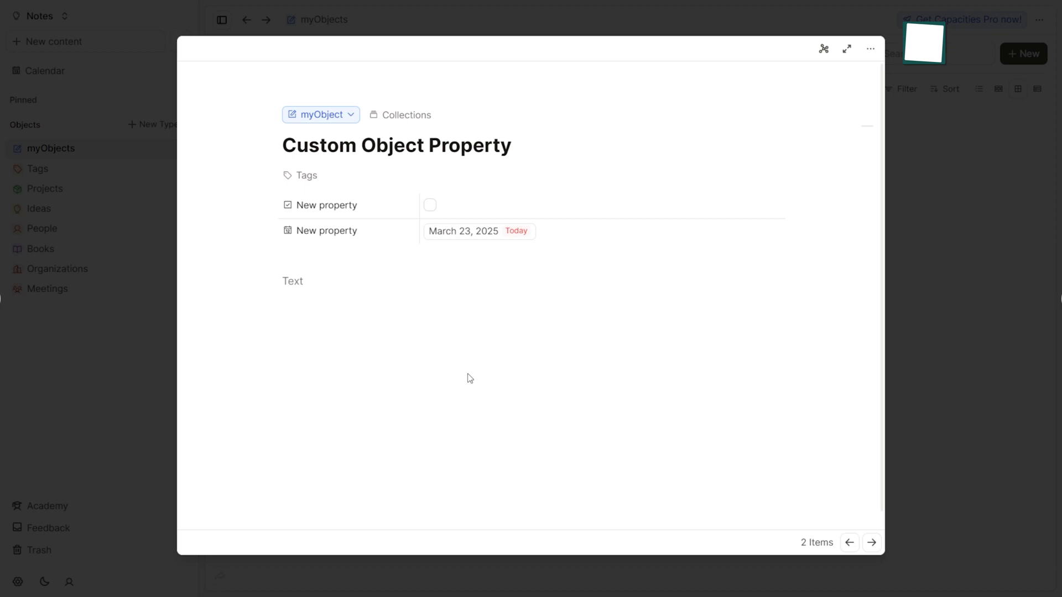
click(430, 206)
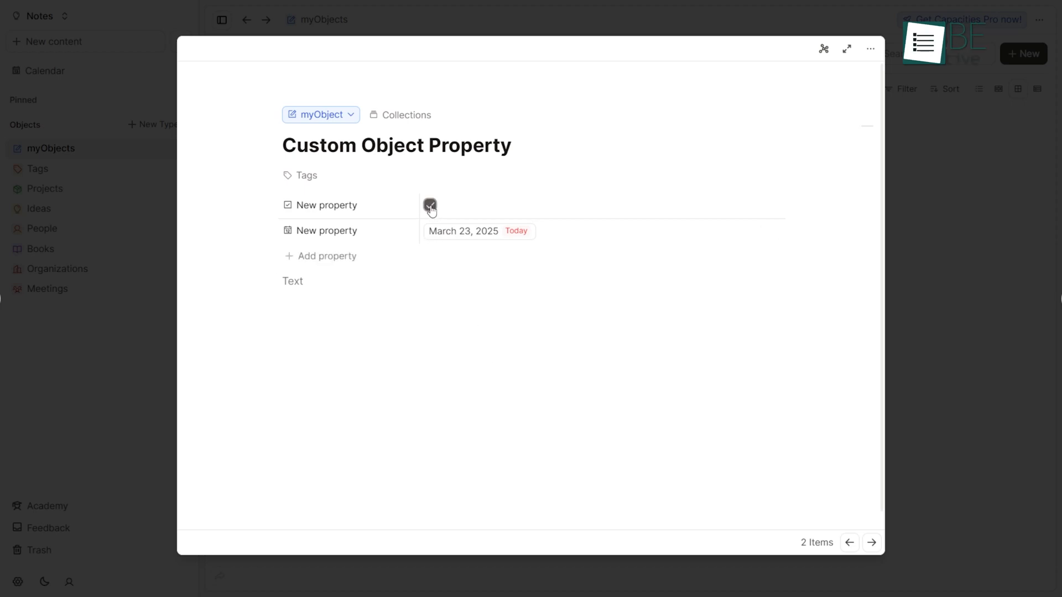
click(327, 255)
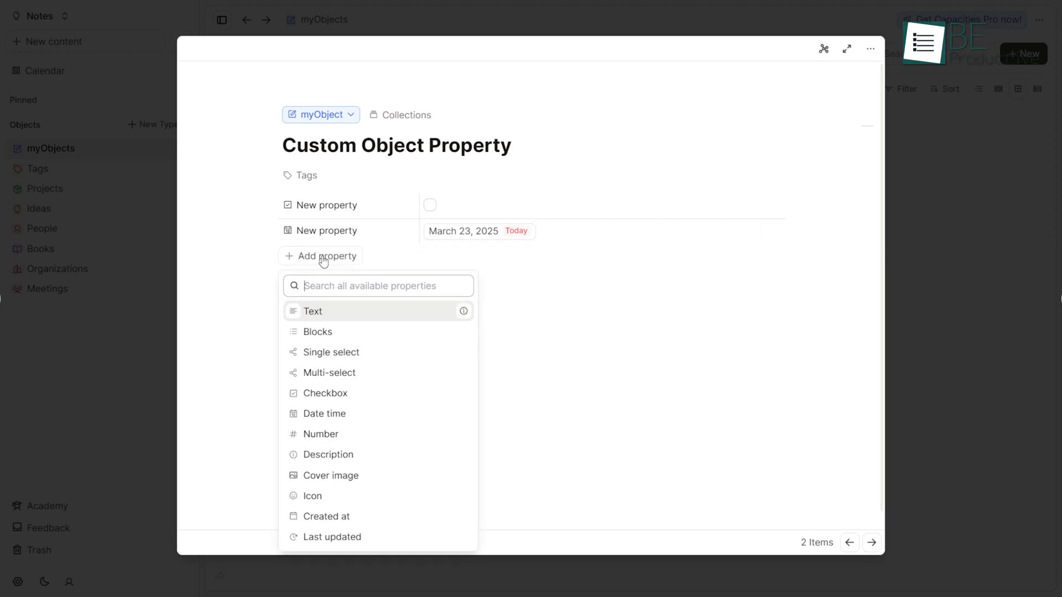
mouse_move(360, 433)
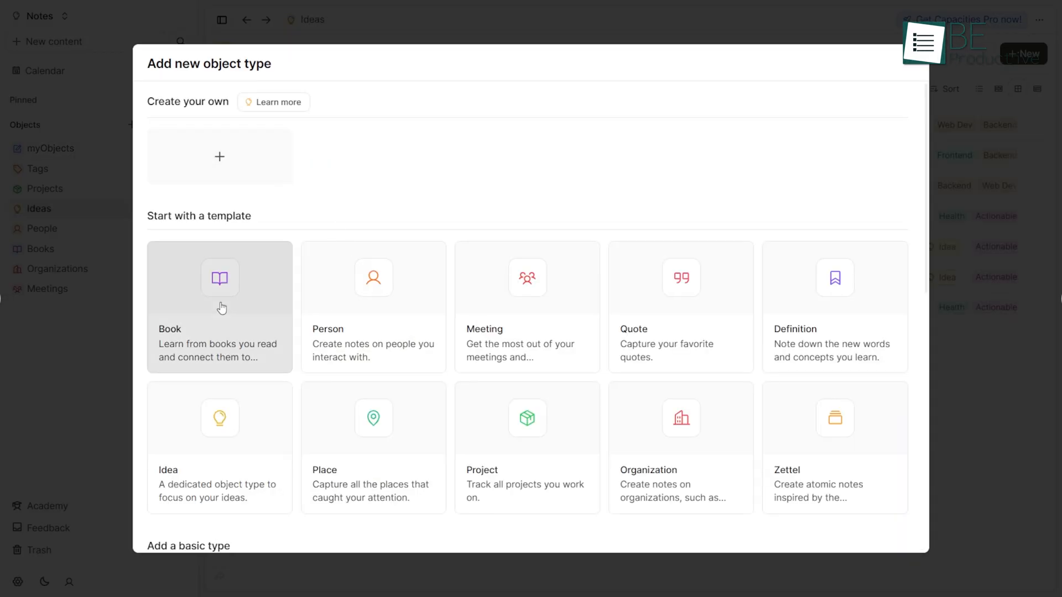
Create a custom object type named my-object with plural my-objects.
click(219, 277)
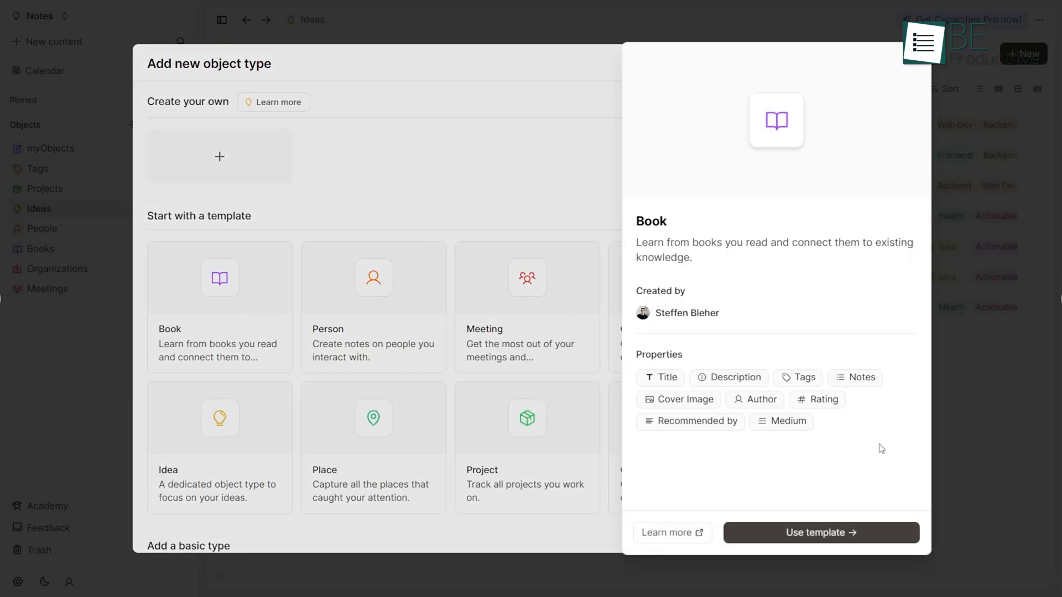
click(219, 156)
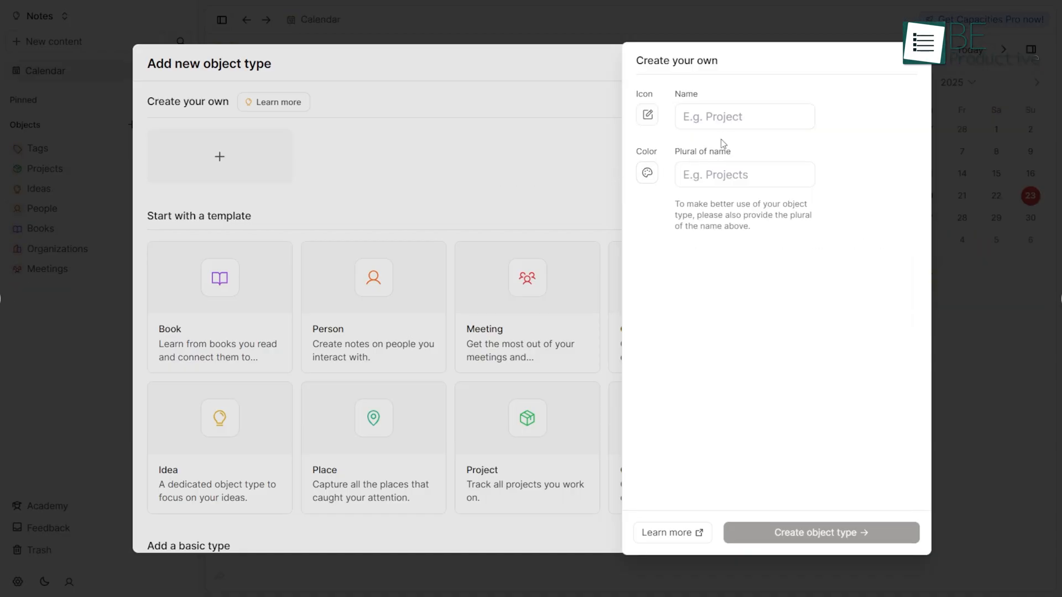
click(744, 116)
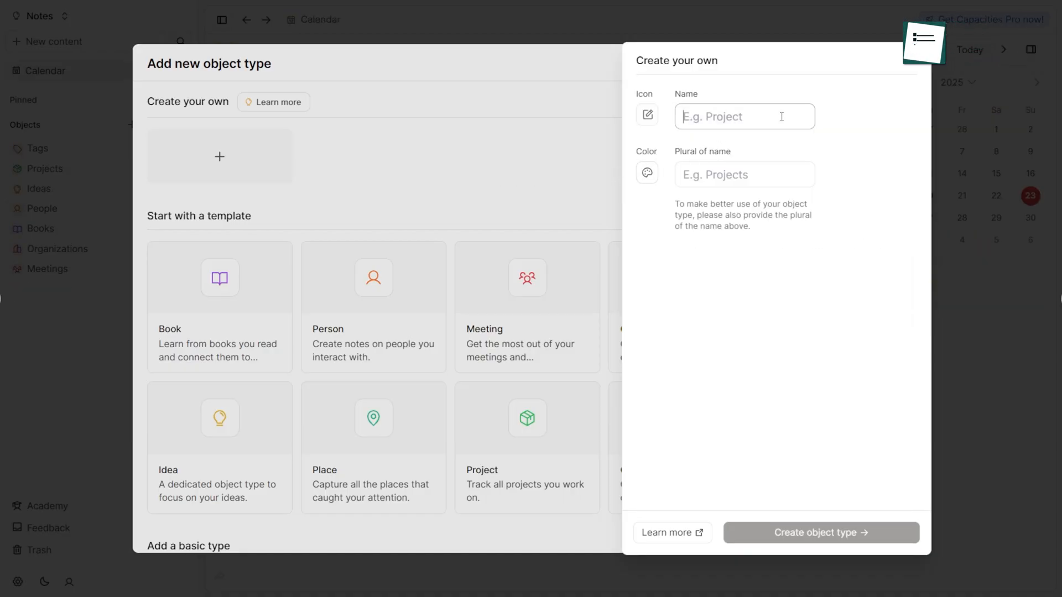
text(my-object)
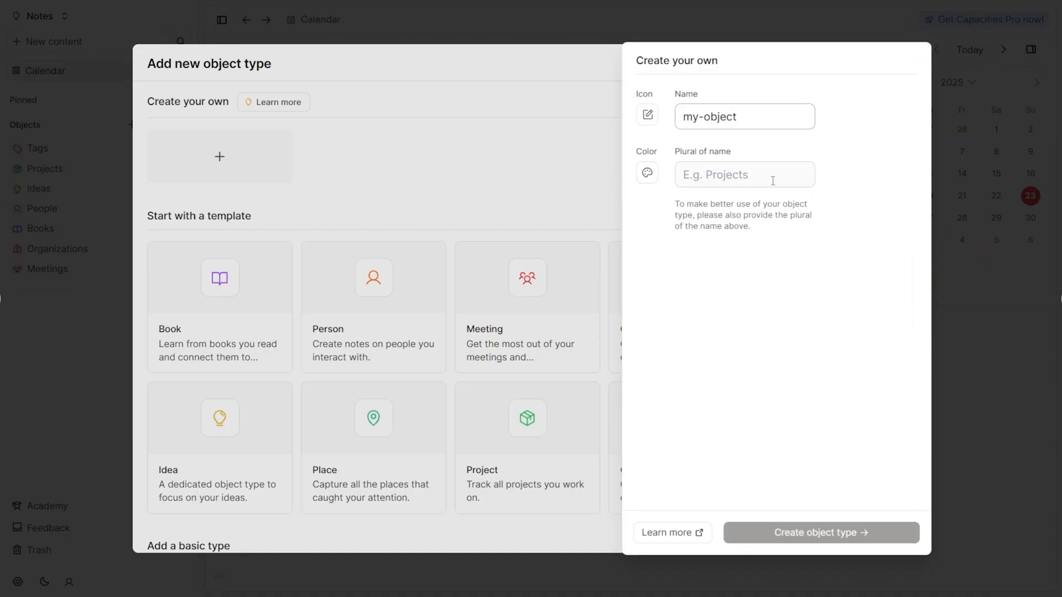
text(my-objects)
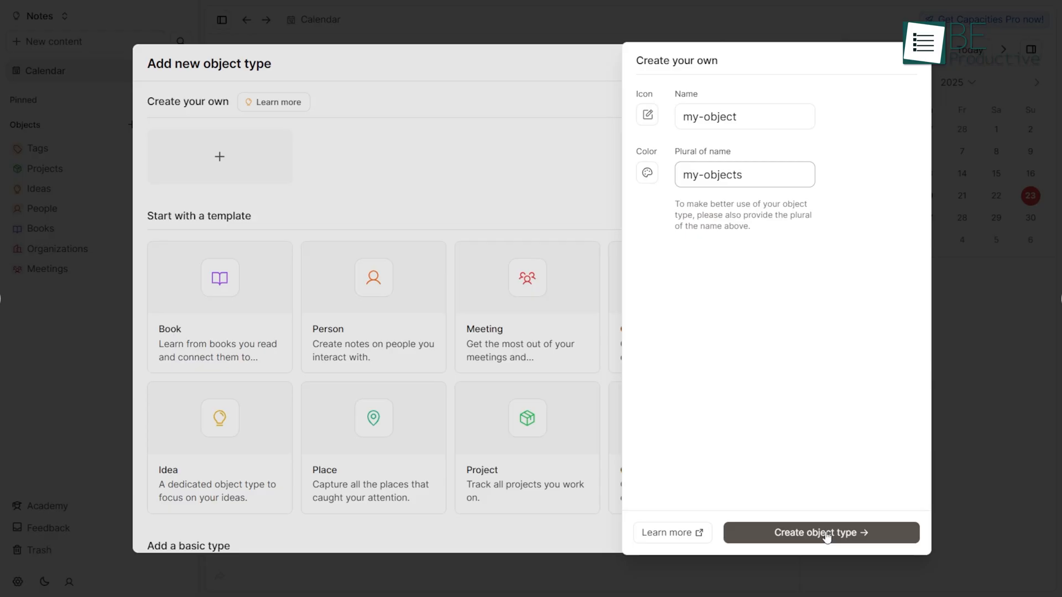
click(819, 532)
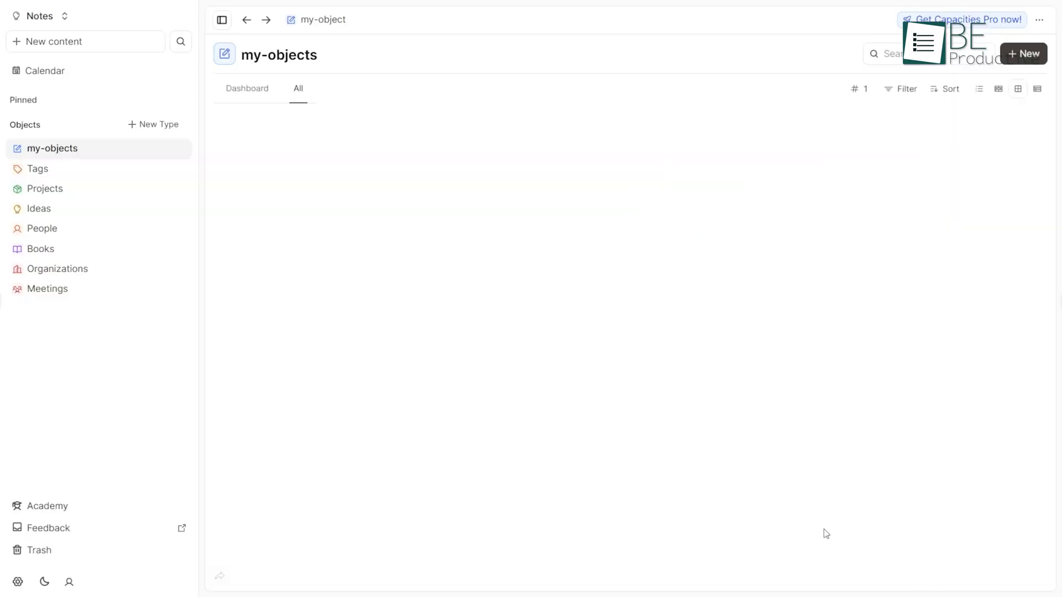
Add a first my-object #1 entry, then go to the Ideas dashboard.
click(1023, 53)
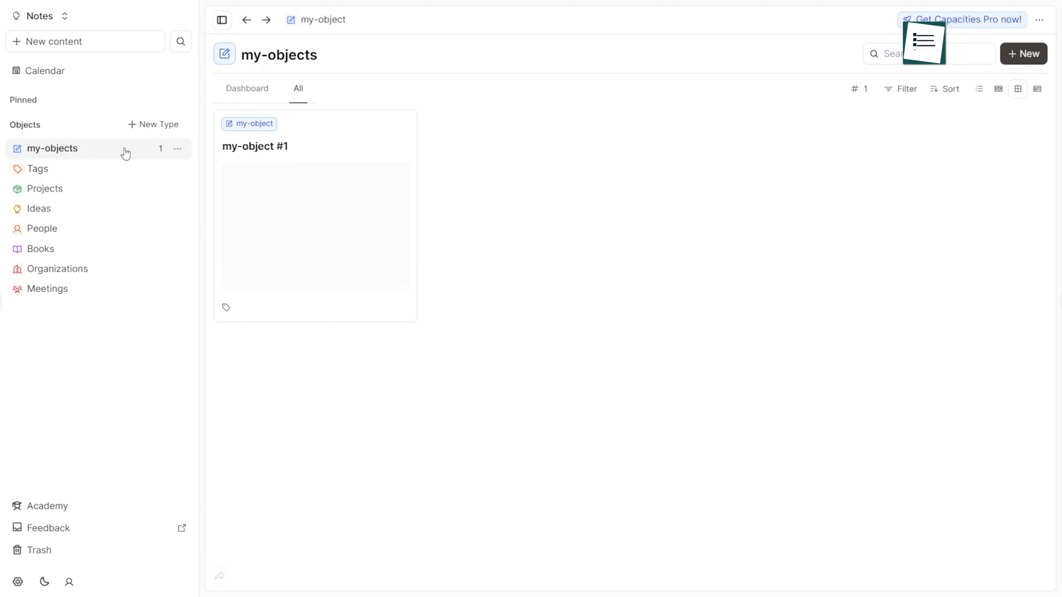
click(39, 209)
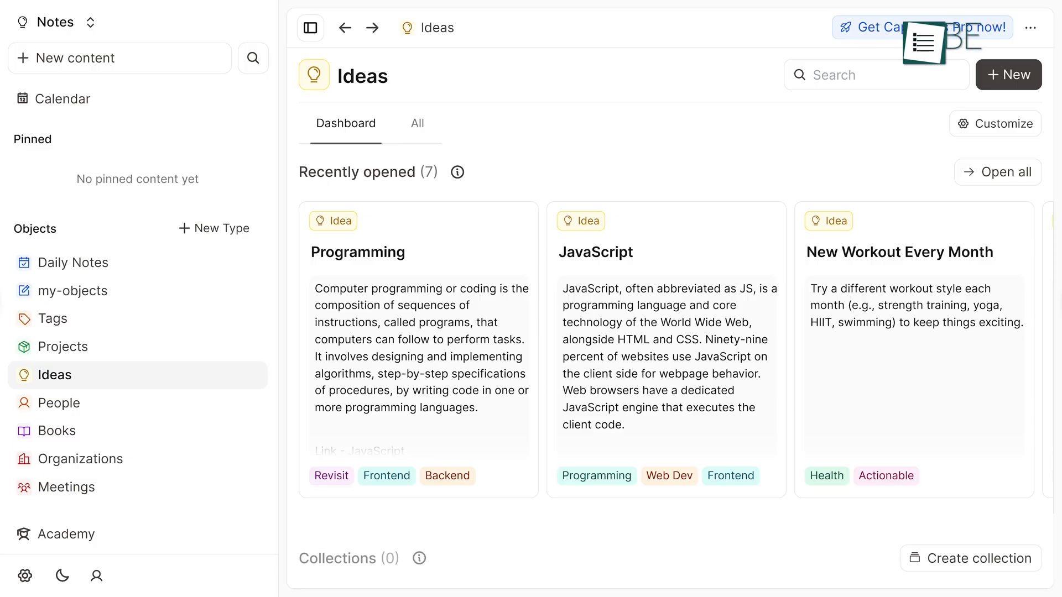
Review the Content Calender project by scrolling through it.
click(345, 123)
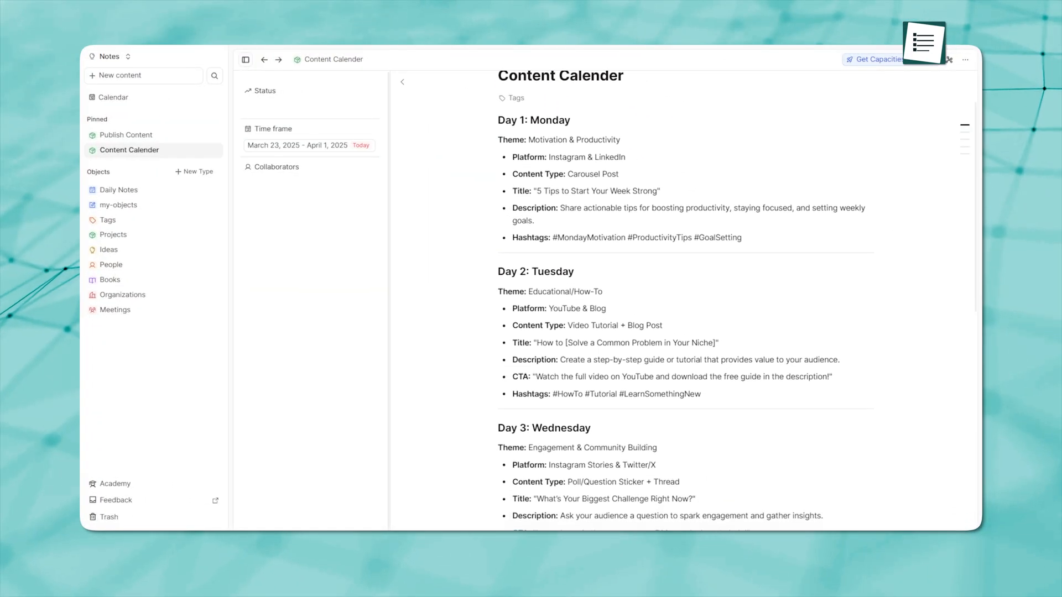
scroll(down, 3)
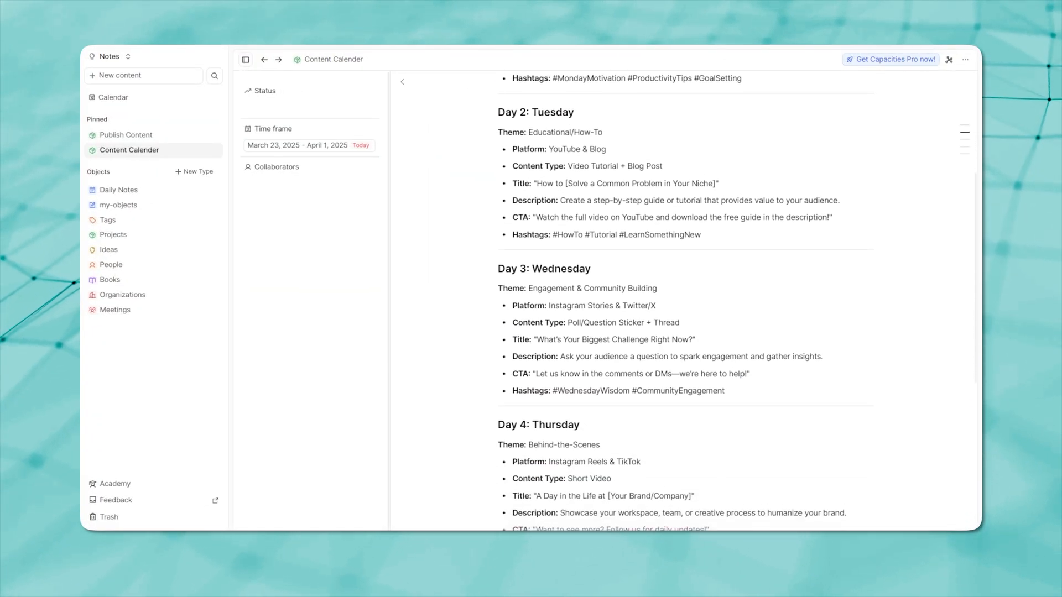
scroll(down, 3)
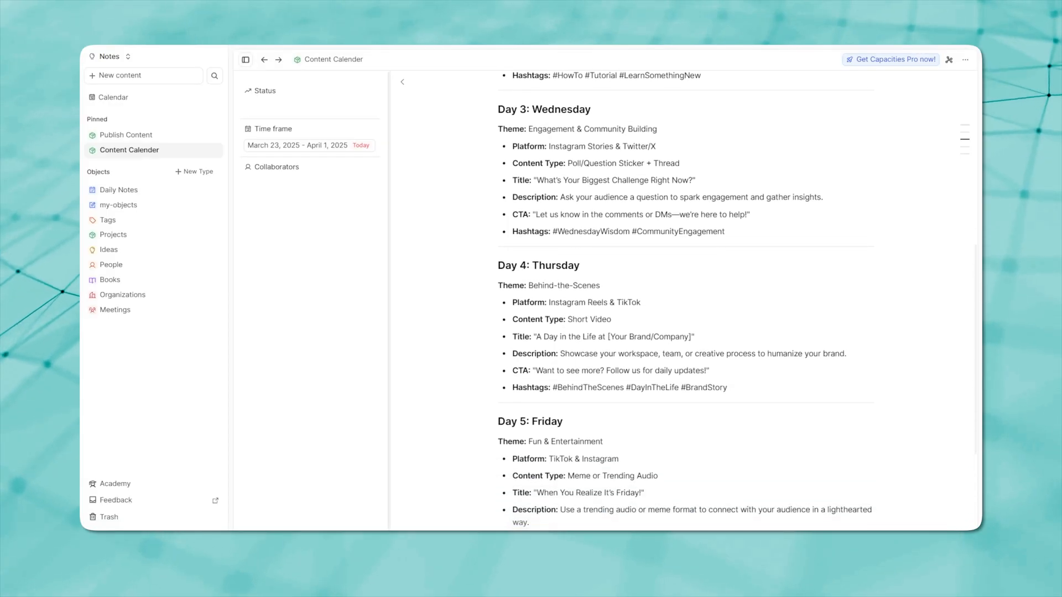
scroll(down, 3)
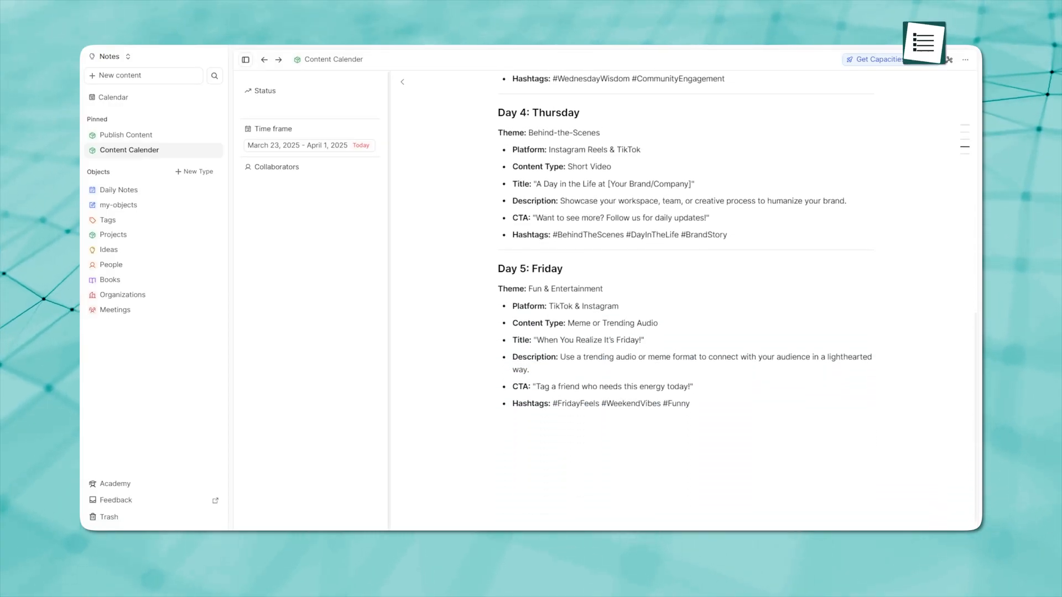
Review the Daily Todo project from the Projects dashboard, then return to Ideas.
click(113, 234)
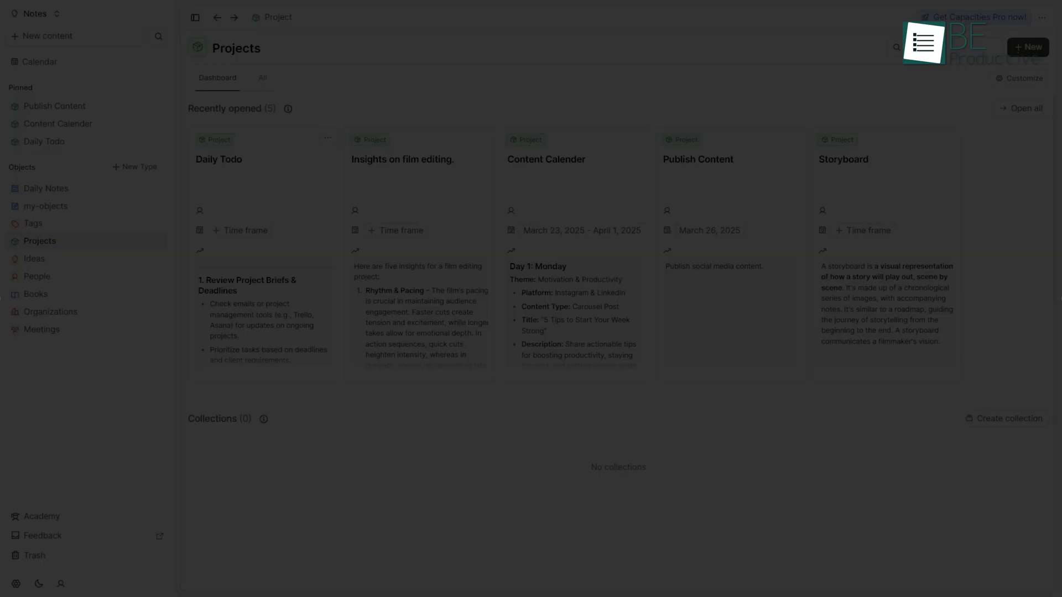
click(218, 160)
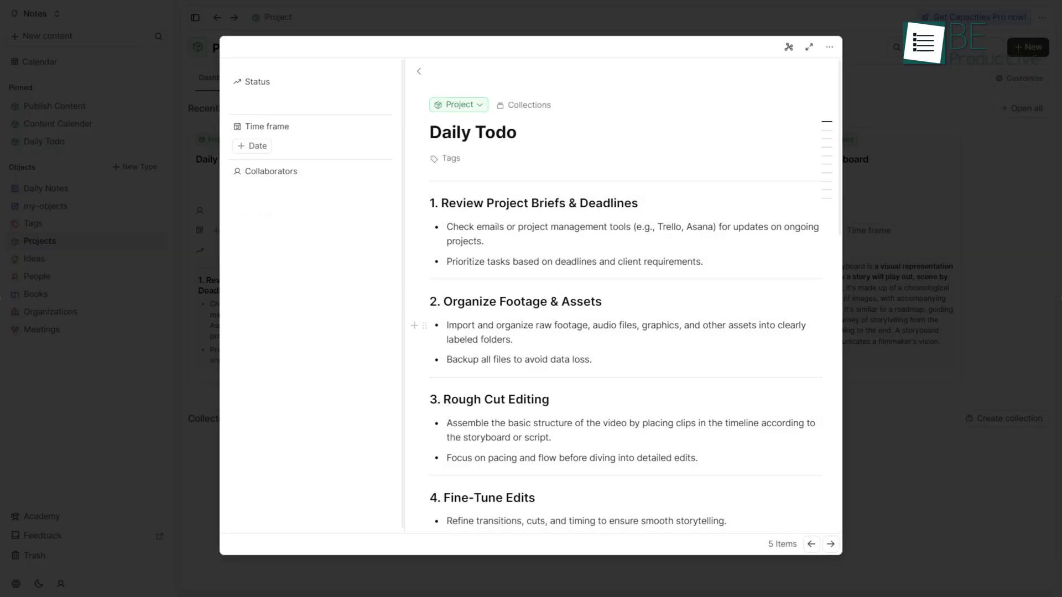
scroll(down, 3)
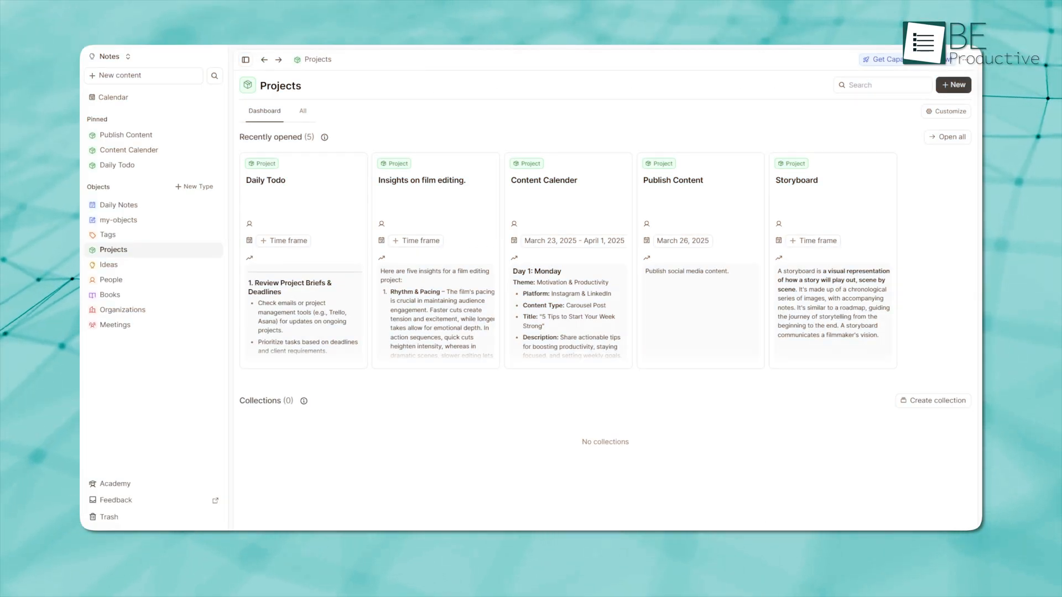
click(108, 264)
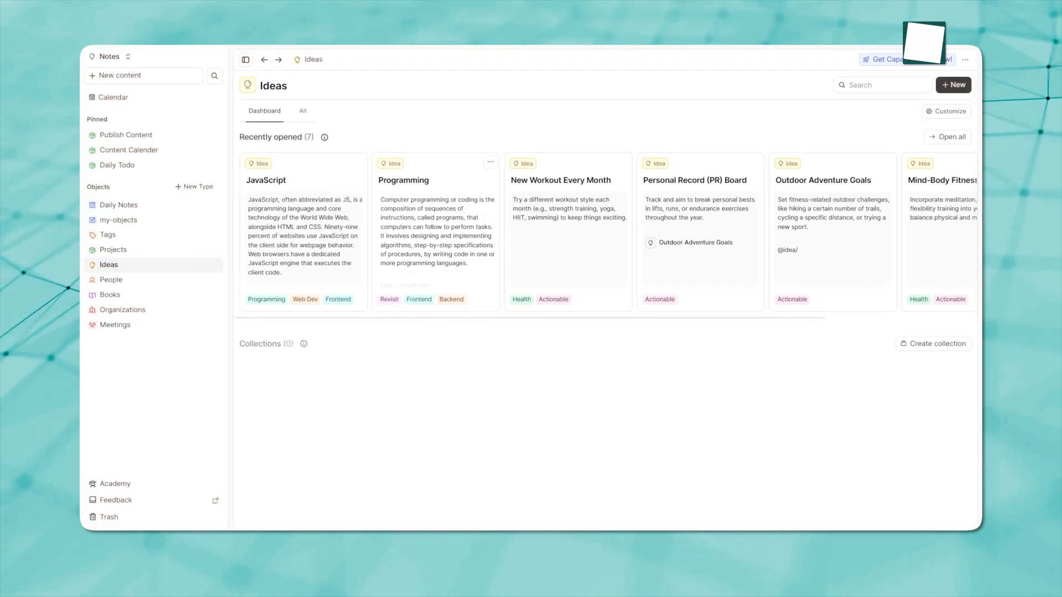
click(113, 325)
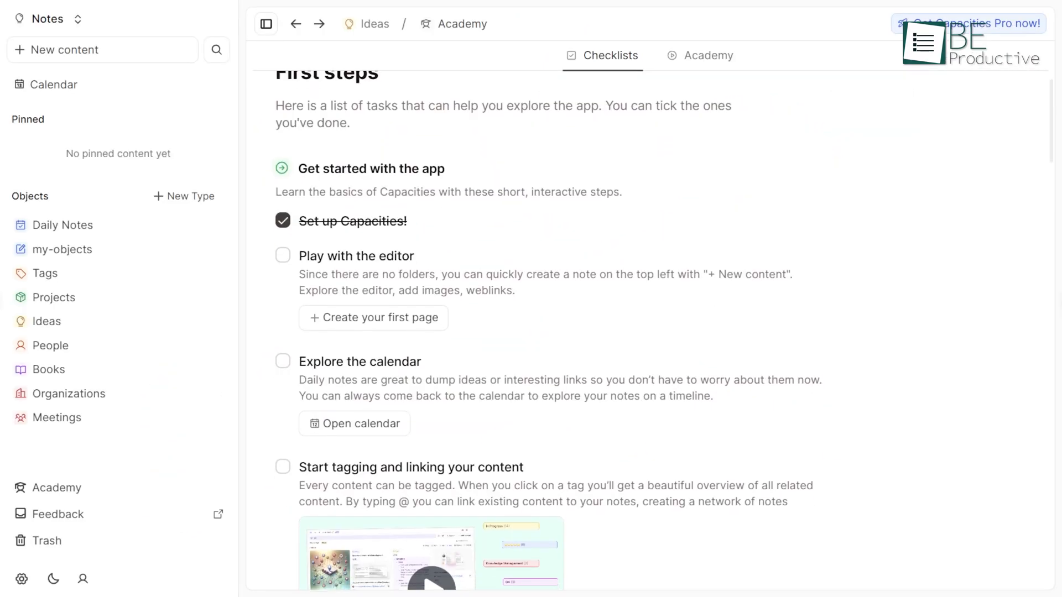
Show the full Projects list containing Insights on film editing.
scroll(down, 3)
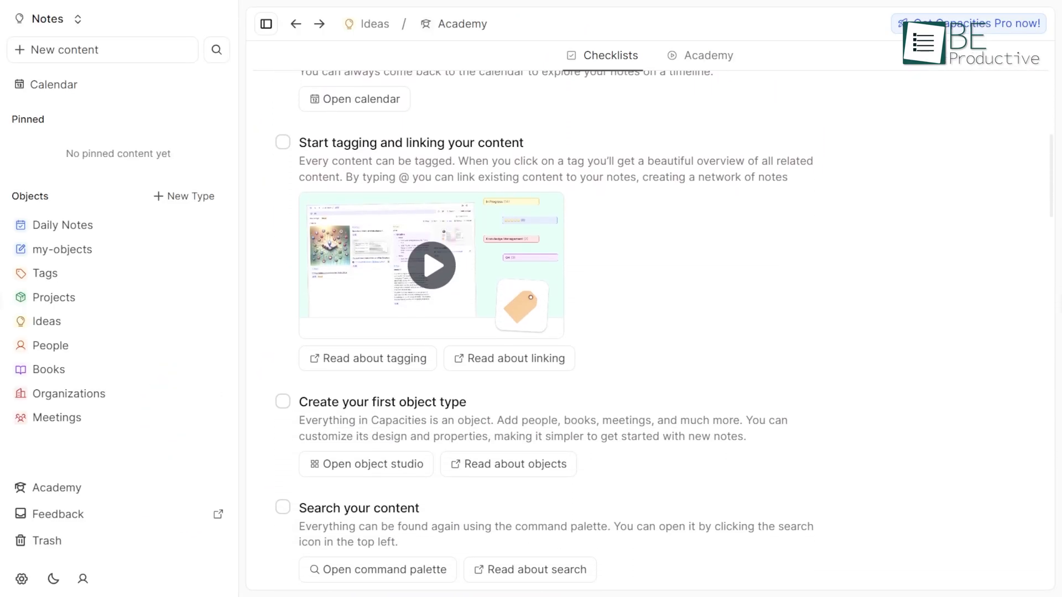
scroll(down, 3)
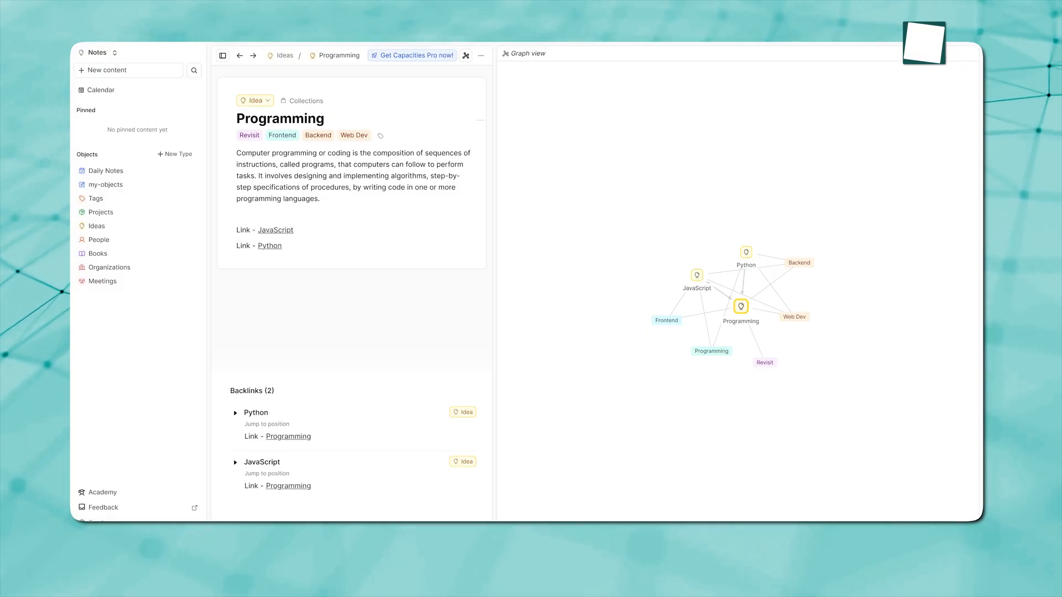
click(101, 213)
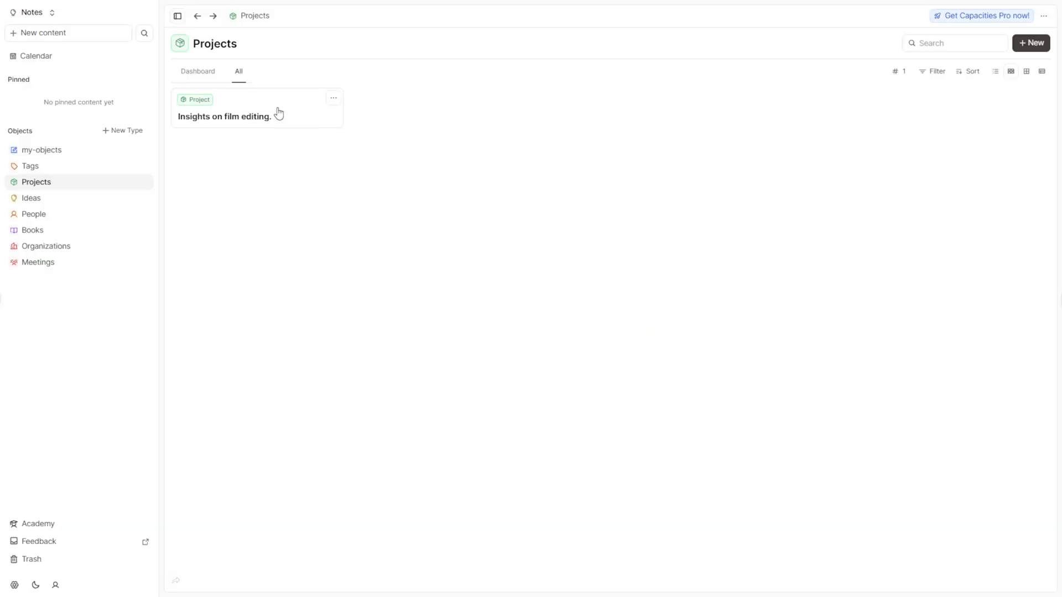
Enable link sharing for the Insights on film editing. project, reaching the Add read access prompt.
click(225, 116)
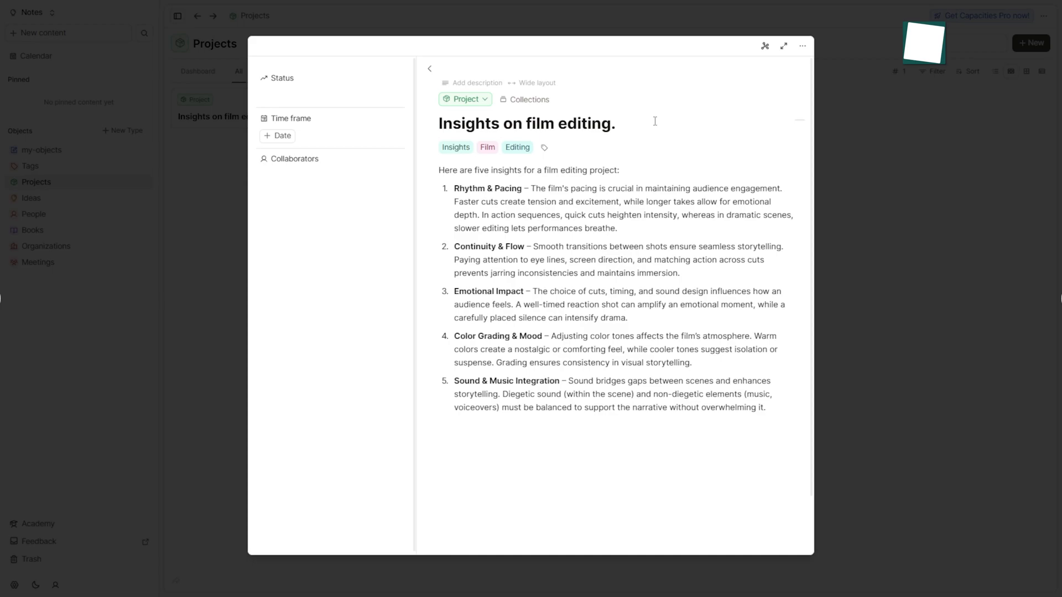
click(801, 47)
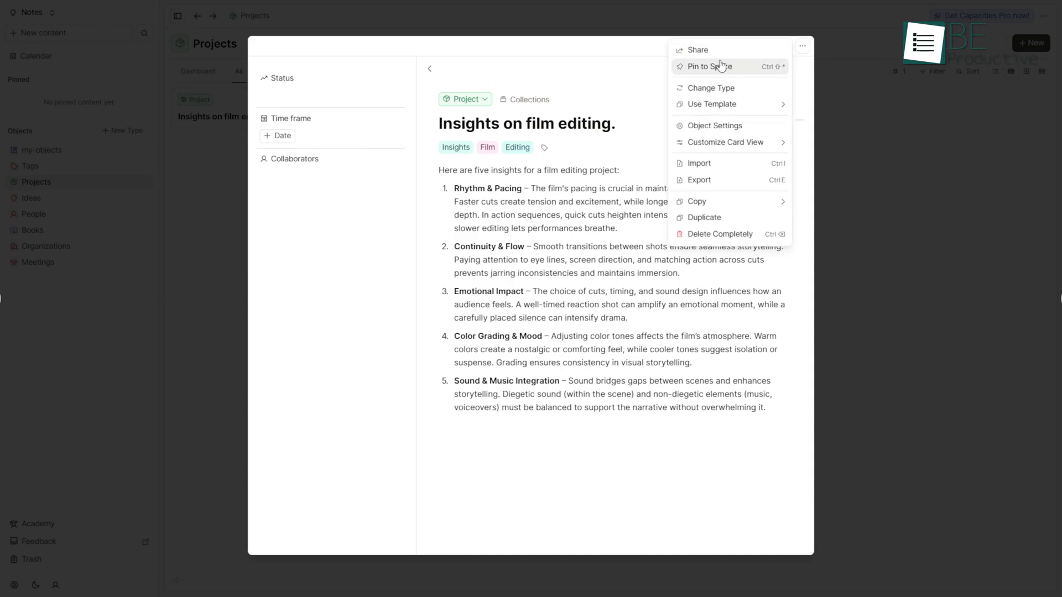
click(698, 49)
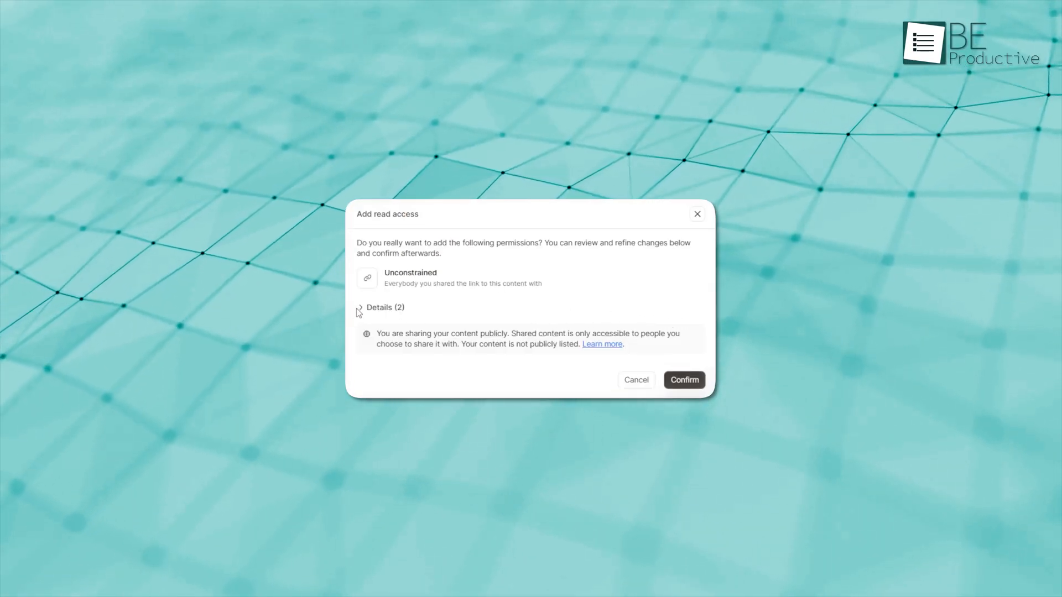
Expand Details and uncheck the Project object type so only this project is shared.
click(359, 306)
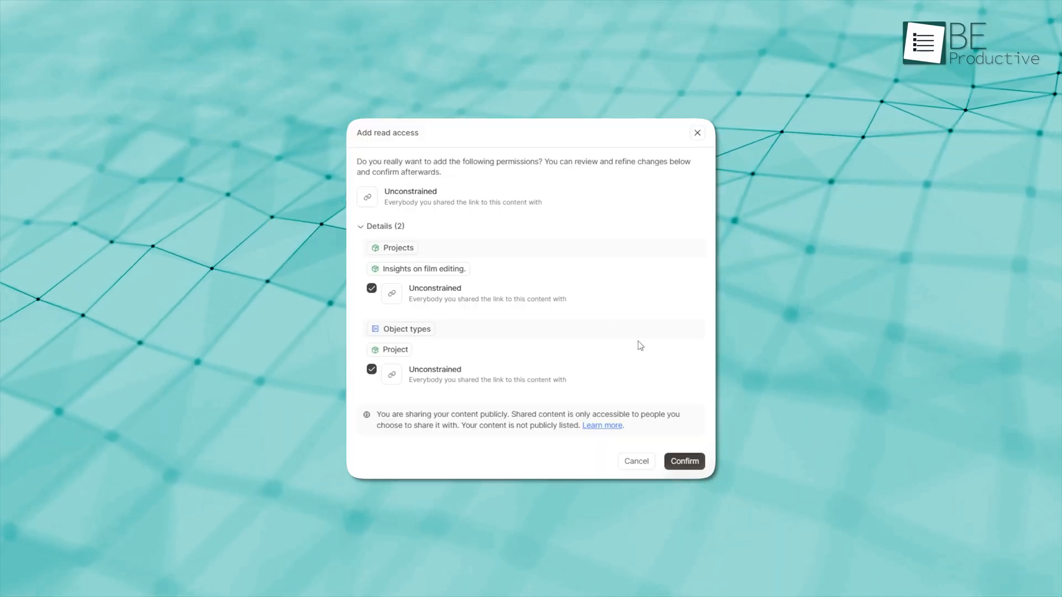
mouse_move(642, 333)
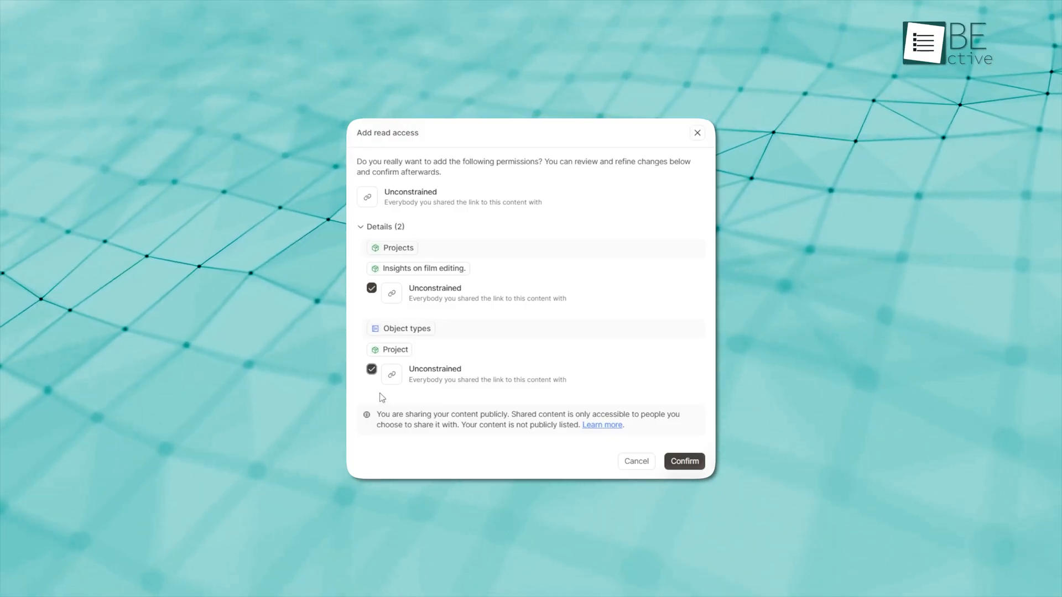
click(371, 370)
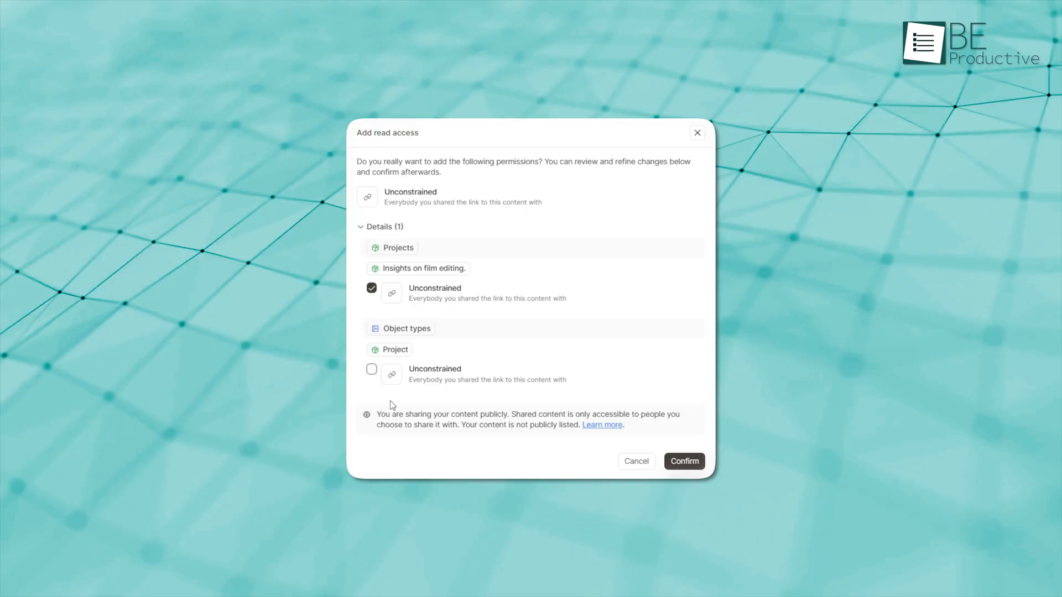
mouse_move(613, 410)
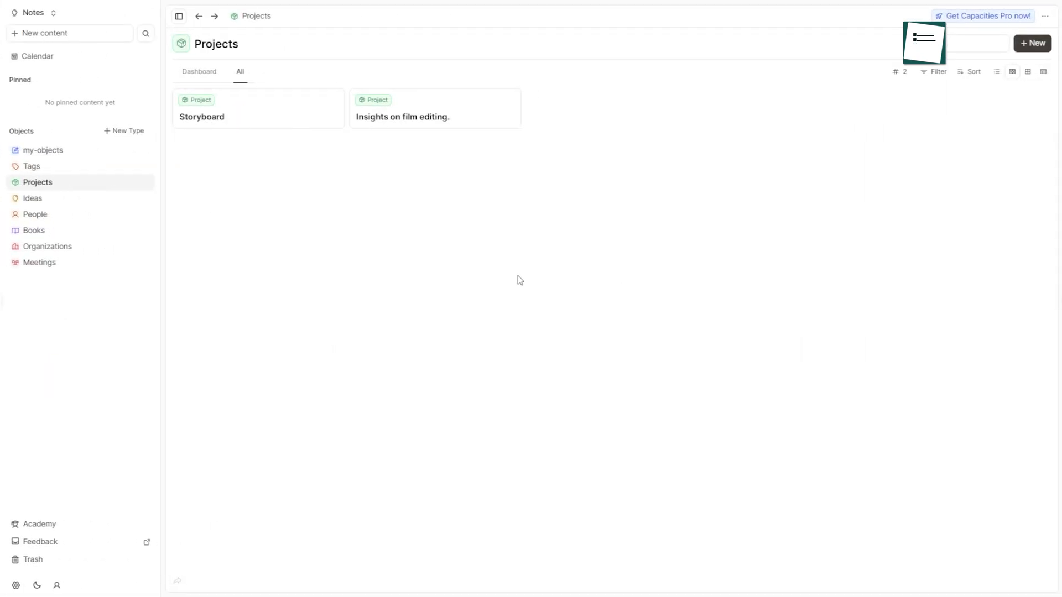
Reopen the project and confirm adding public read access for link sharing.
click(403, 116)
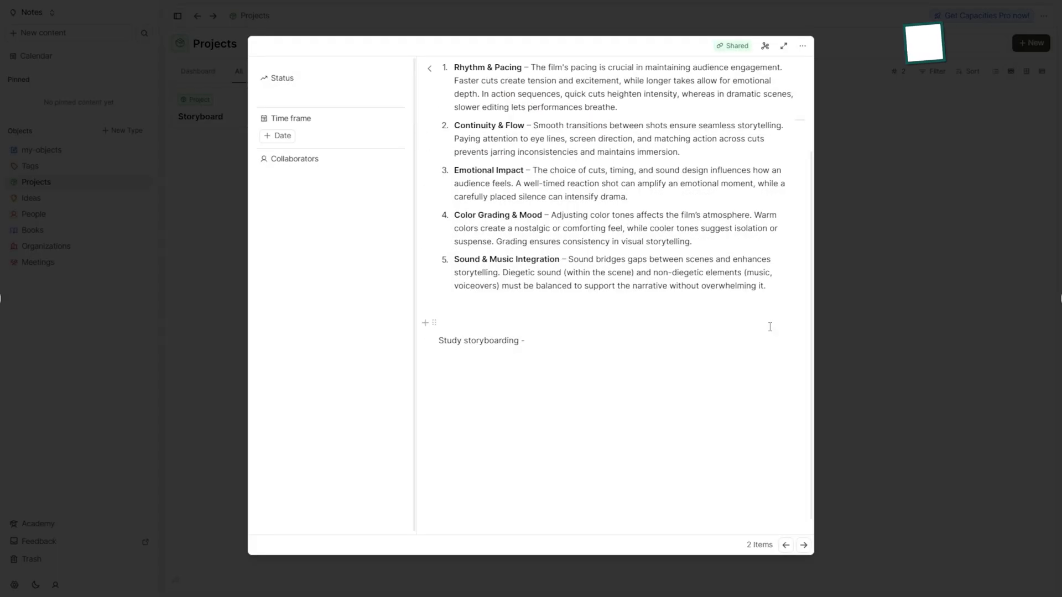
click(732, 46)
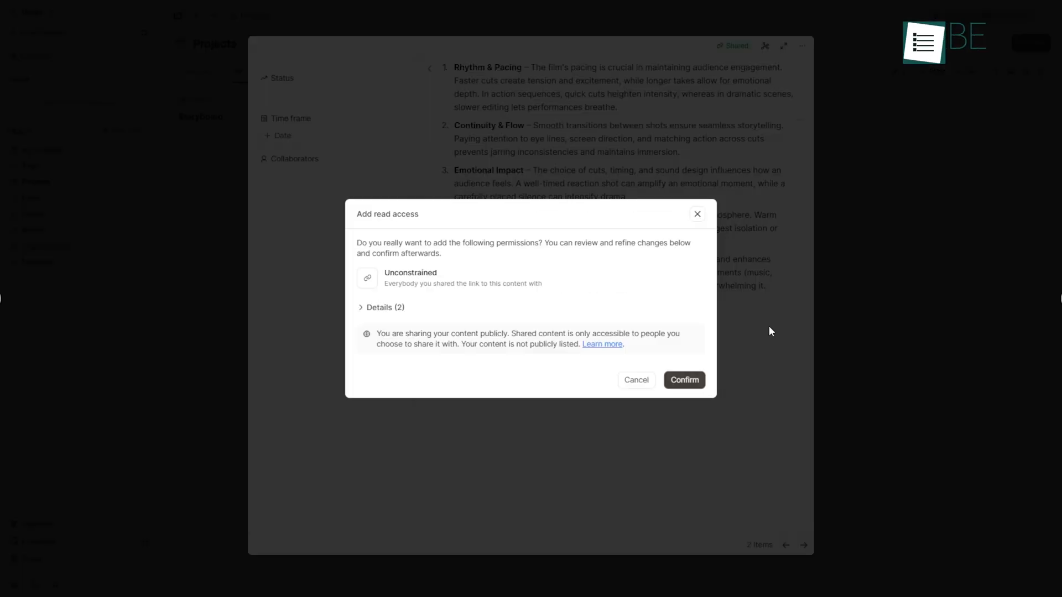
click(684, 380)
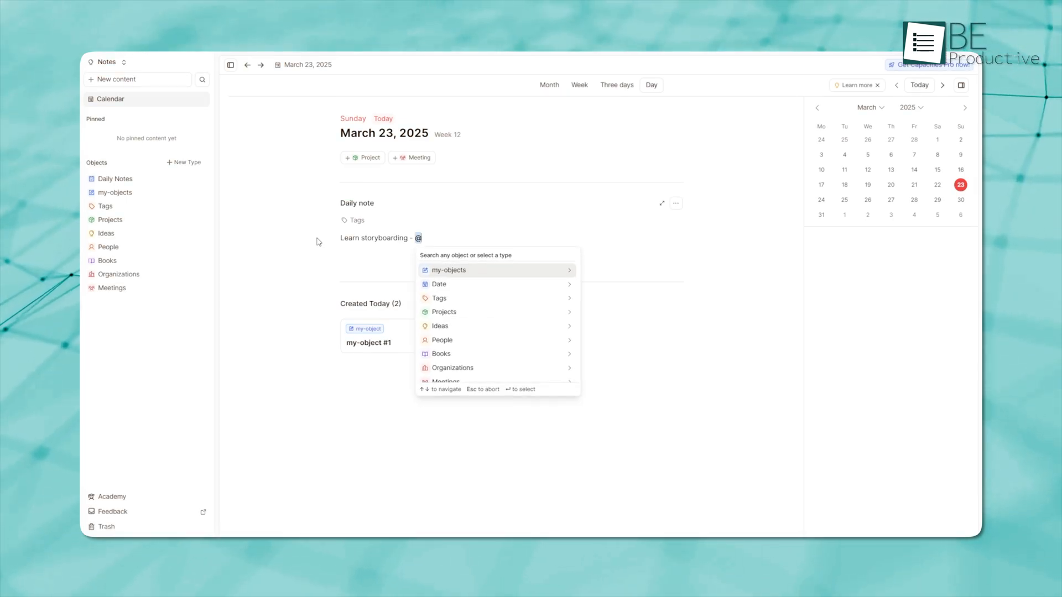
text(Storyboard)
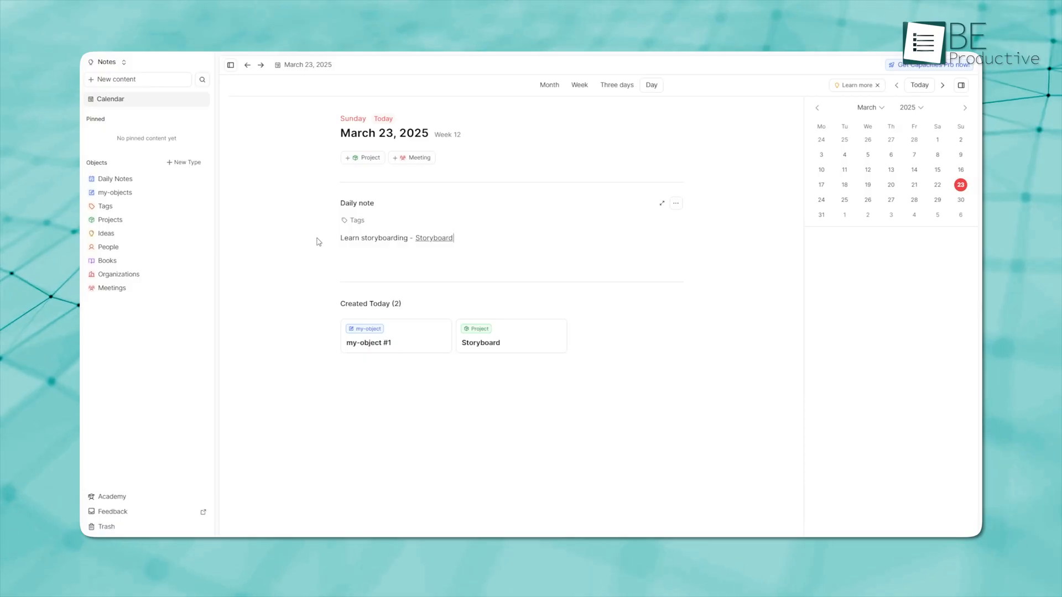
click(433, 238)
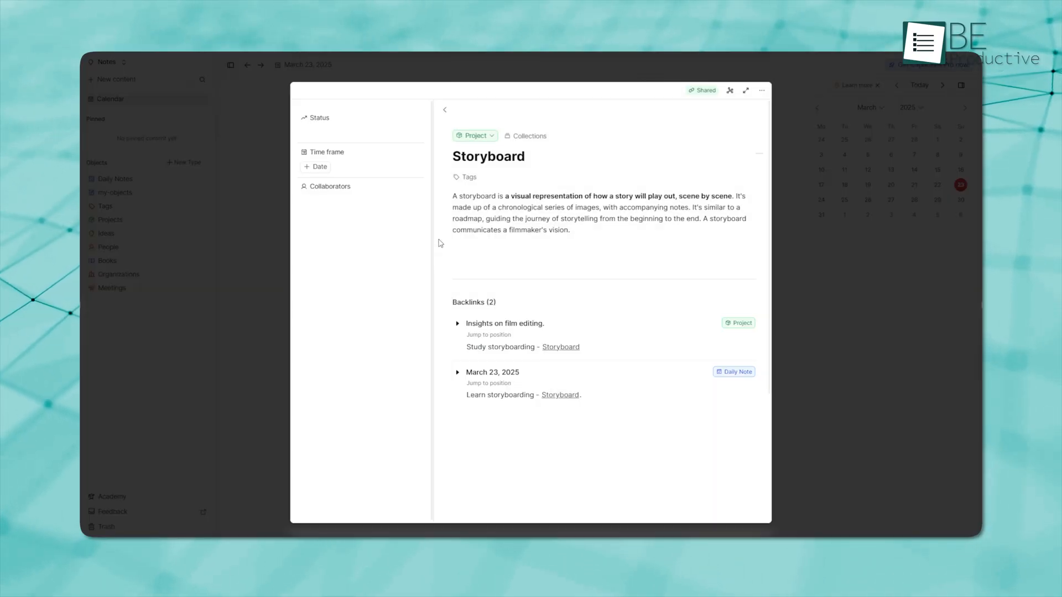
click(458, 371)
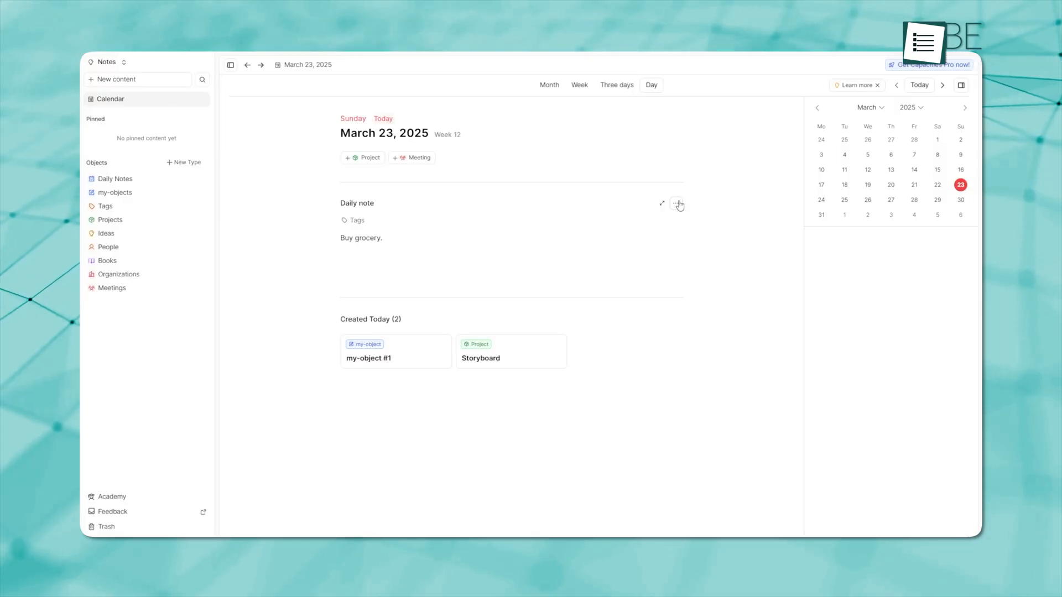
Show the daily note's Use Template list with Daily Todos and Meeting Notes.
click(677, 203)
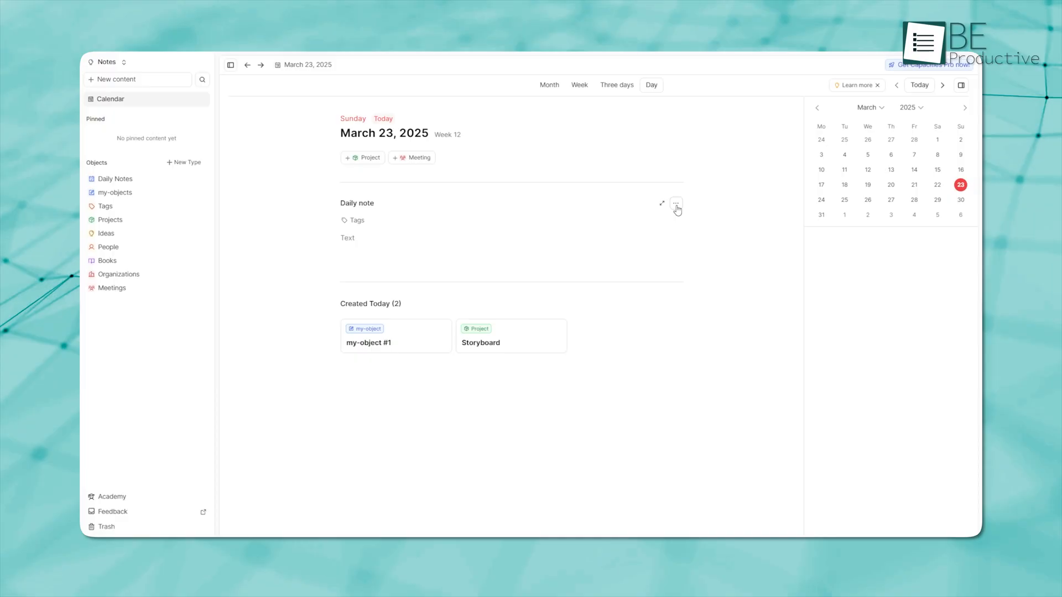
click(675, 203)
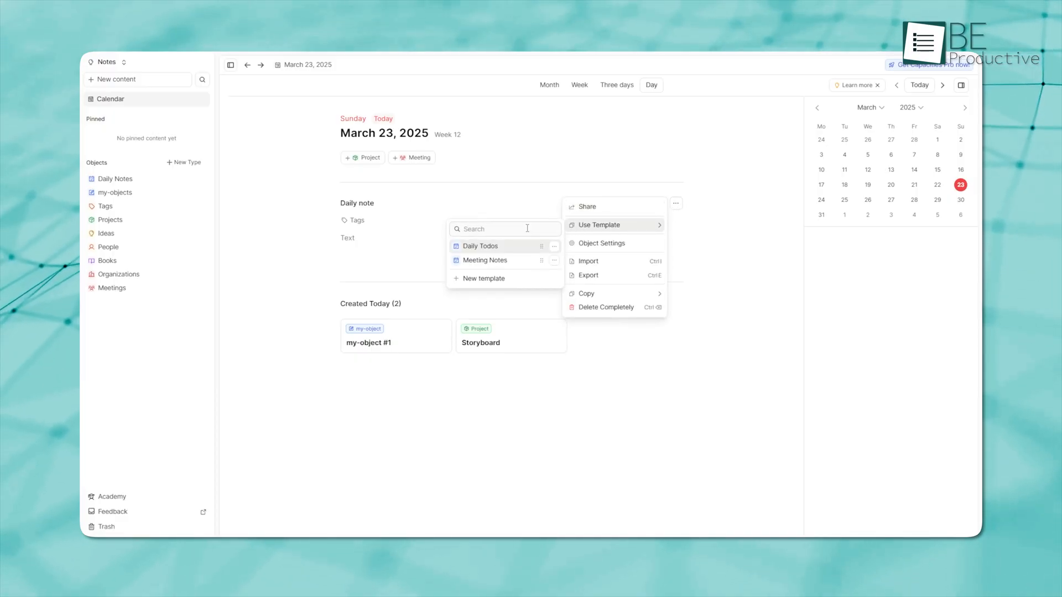
click(485, 260)
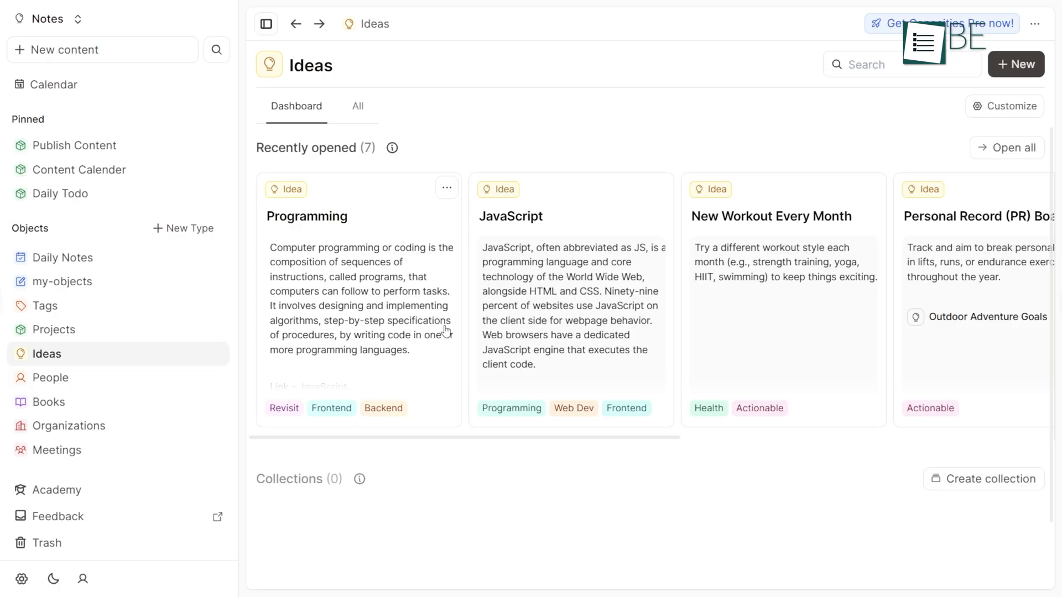
Scroll through the Recently opened idea cards and switch to another sidebar section.
scroll(right, 3)
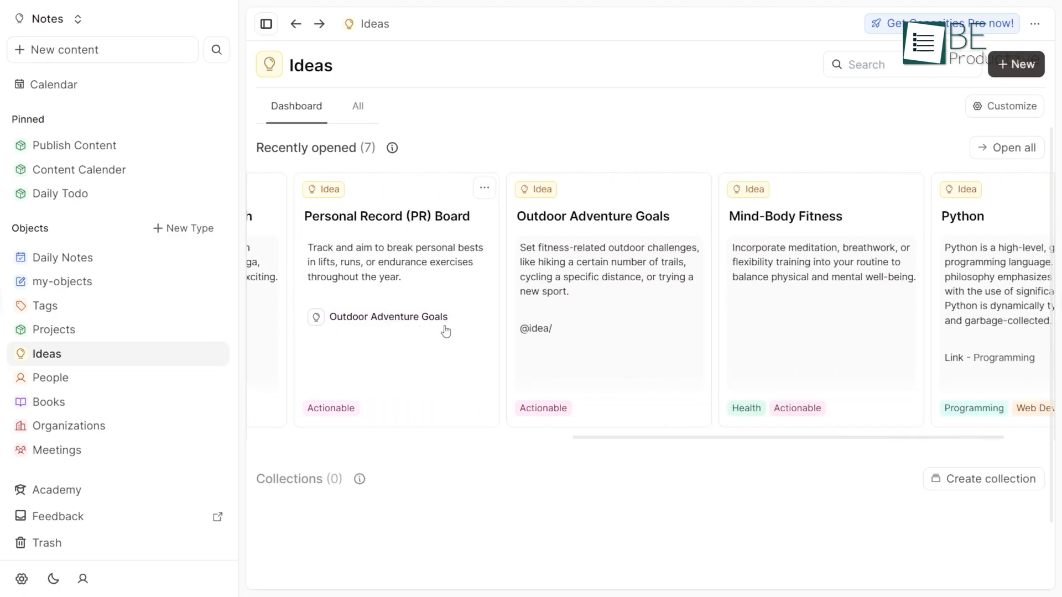
click(66, 450)
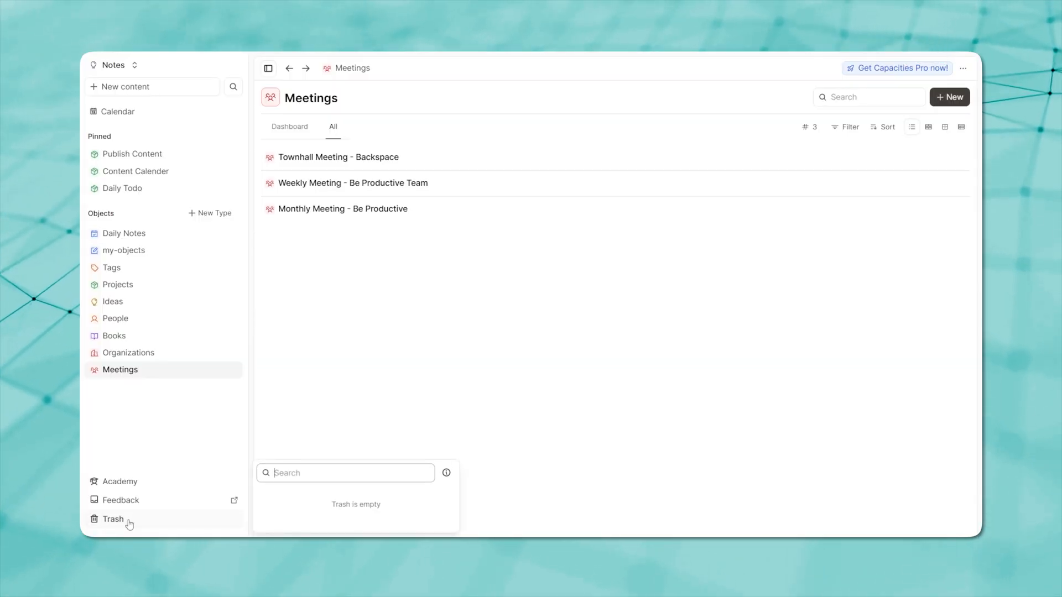
Delete Quarter Meeting - Review Zone completely from Trash and verify Trash is empty.
click(113, 518)
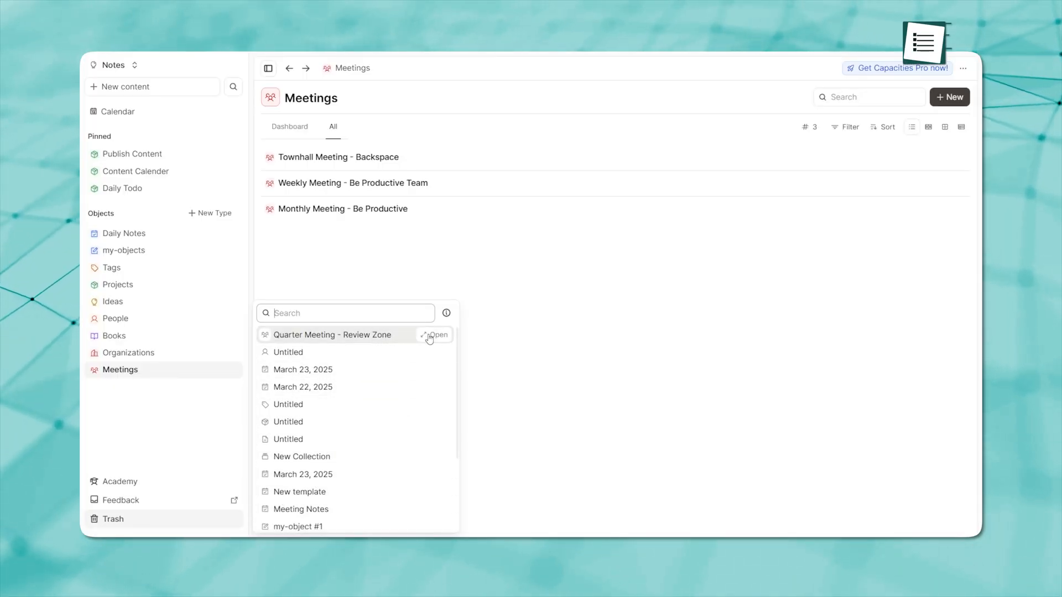
click(439, 334)
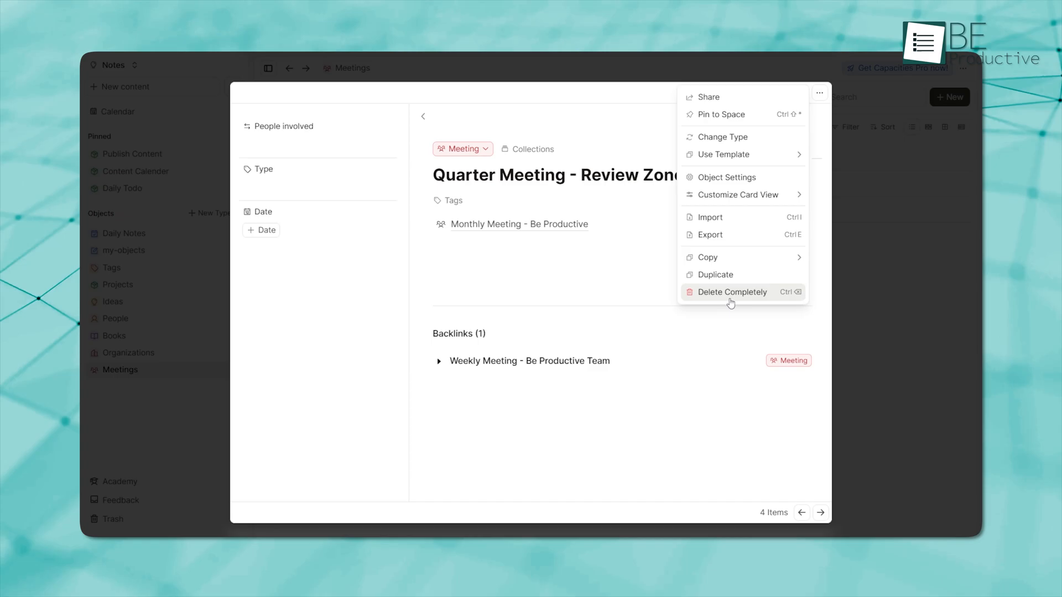
click(732, 292)
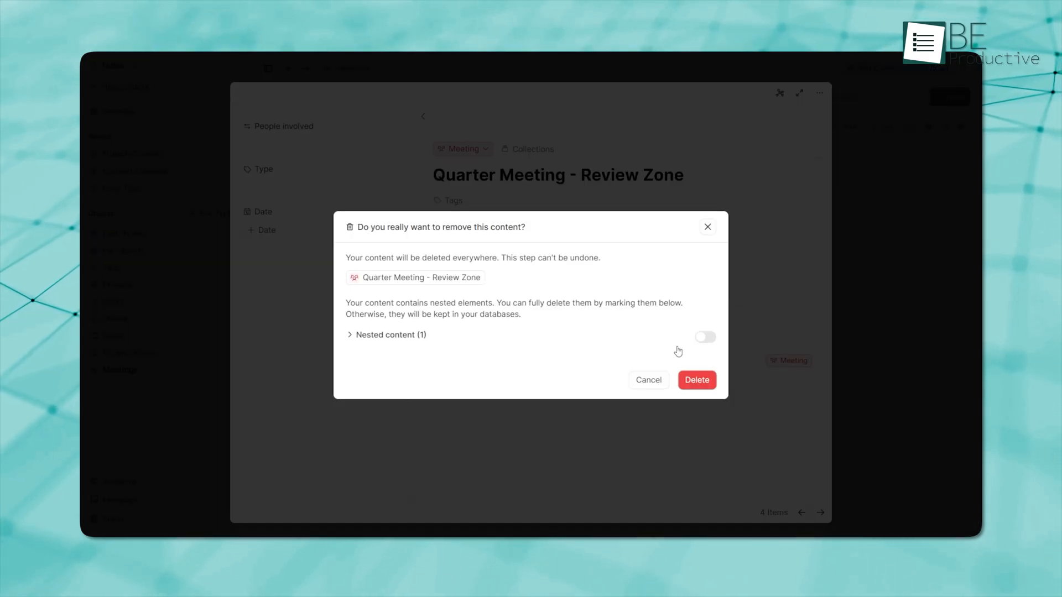
click(696, 379)
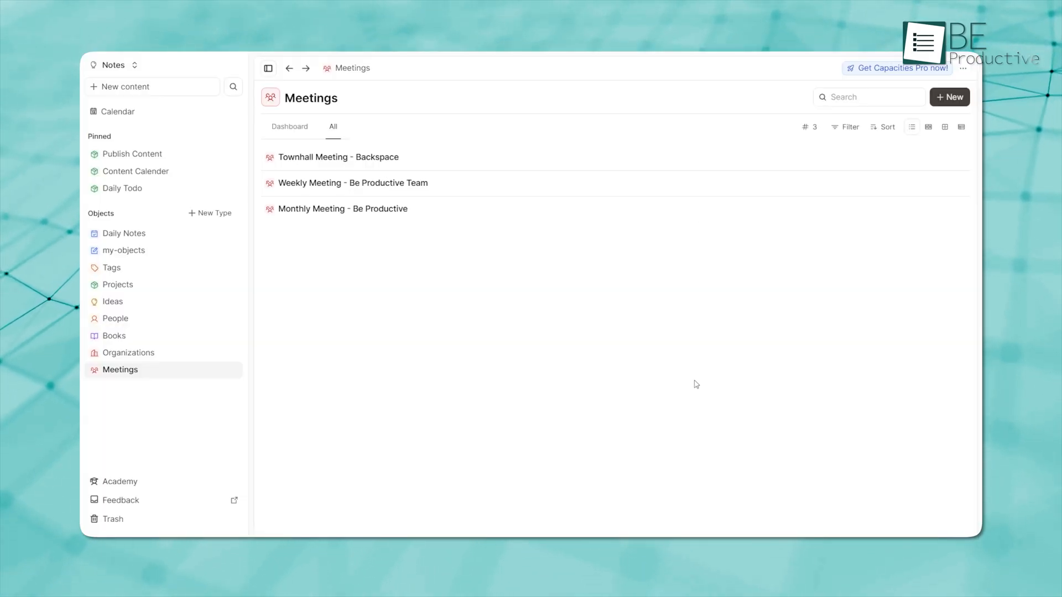
click(112, 519)
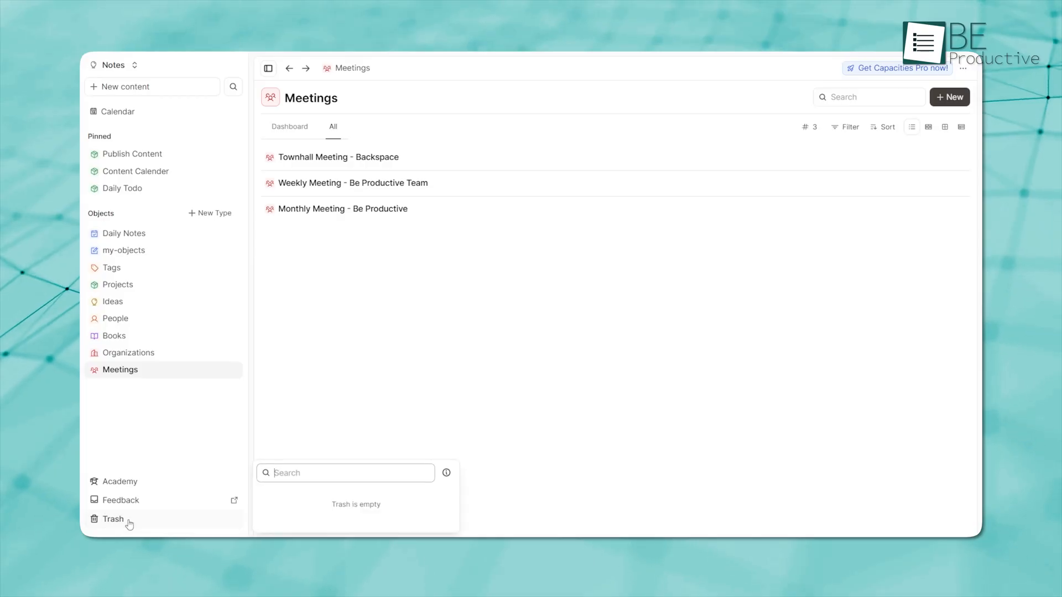